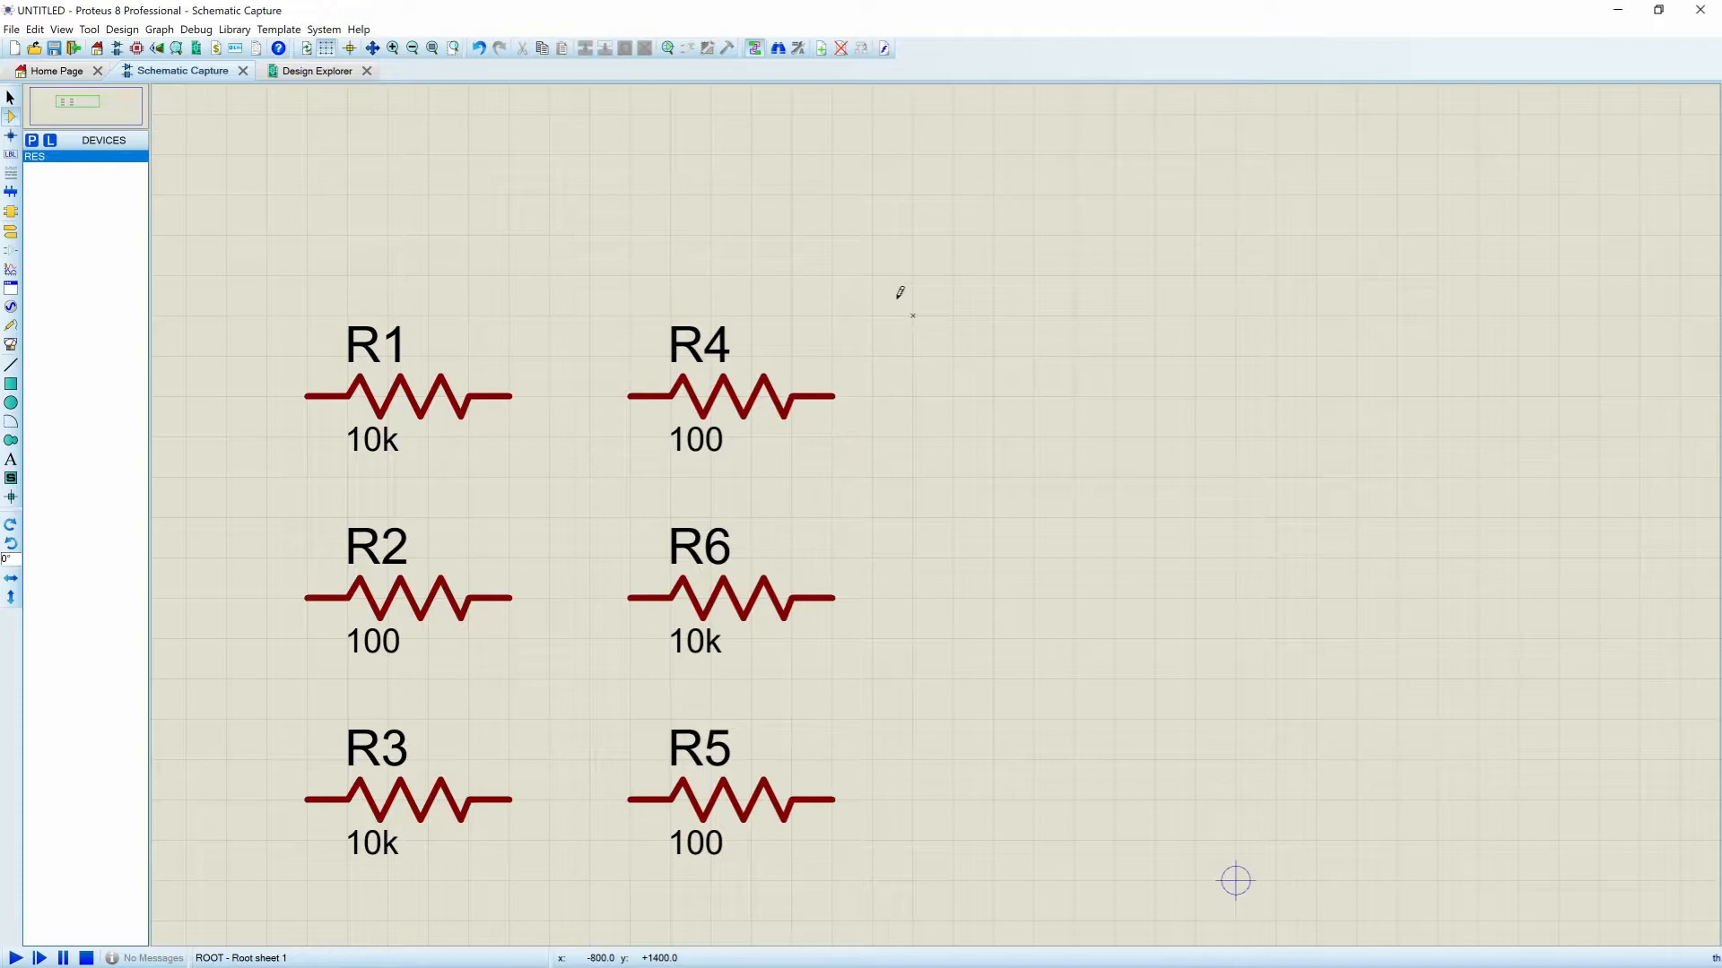
Inspect resistors R1 and R4, briefly tagging them and then clearing the tags
{"action": "left_click", "coordinate": [406, 398]}
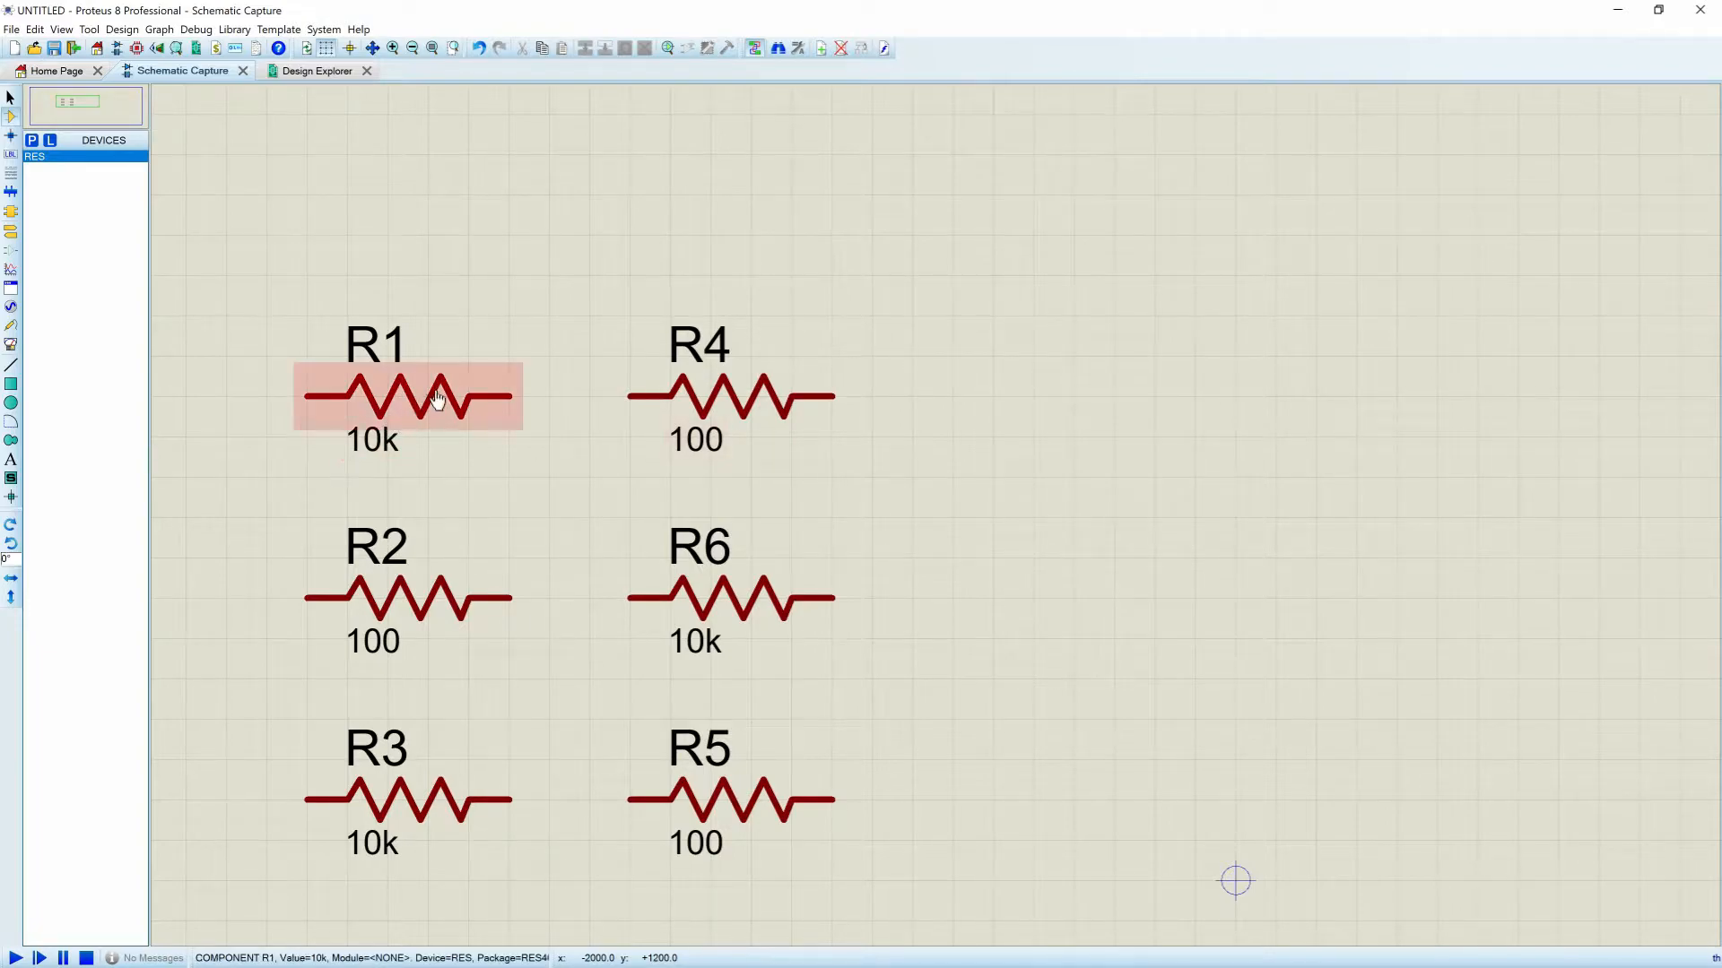
{"action": "left_click", "coordinate": [406, 397]}
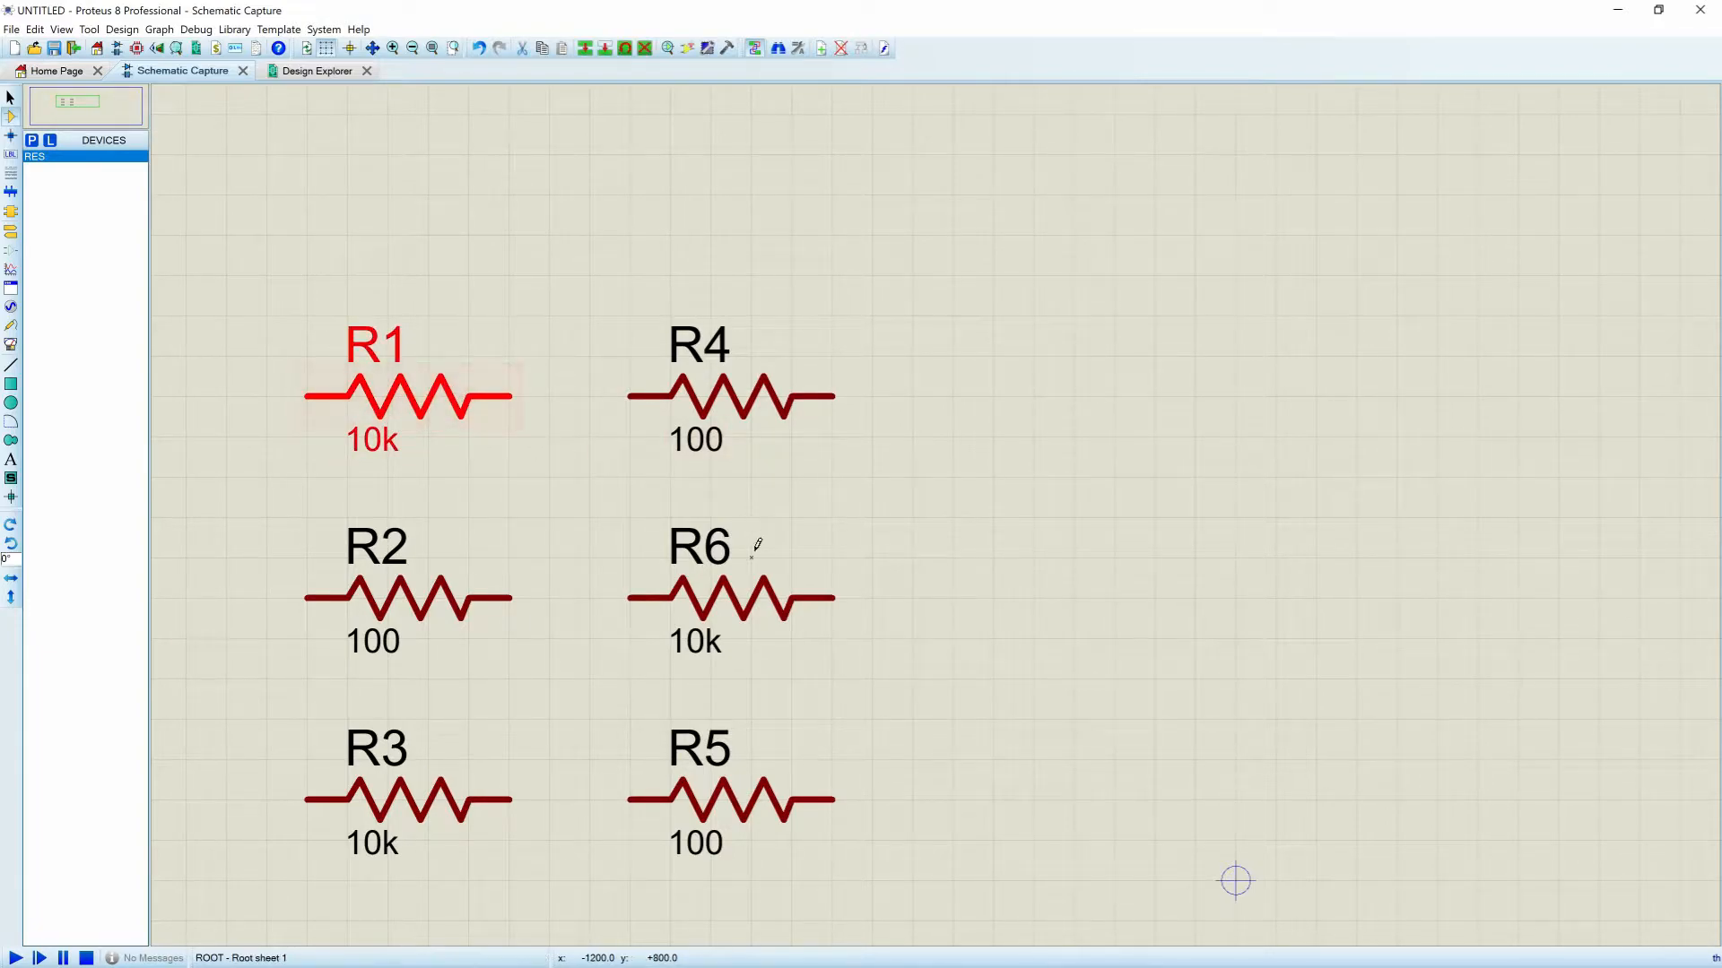
{"action": "left_click", "coordinate": [406, 799]}
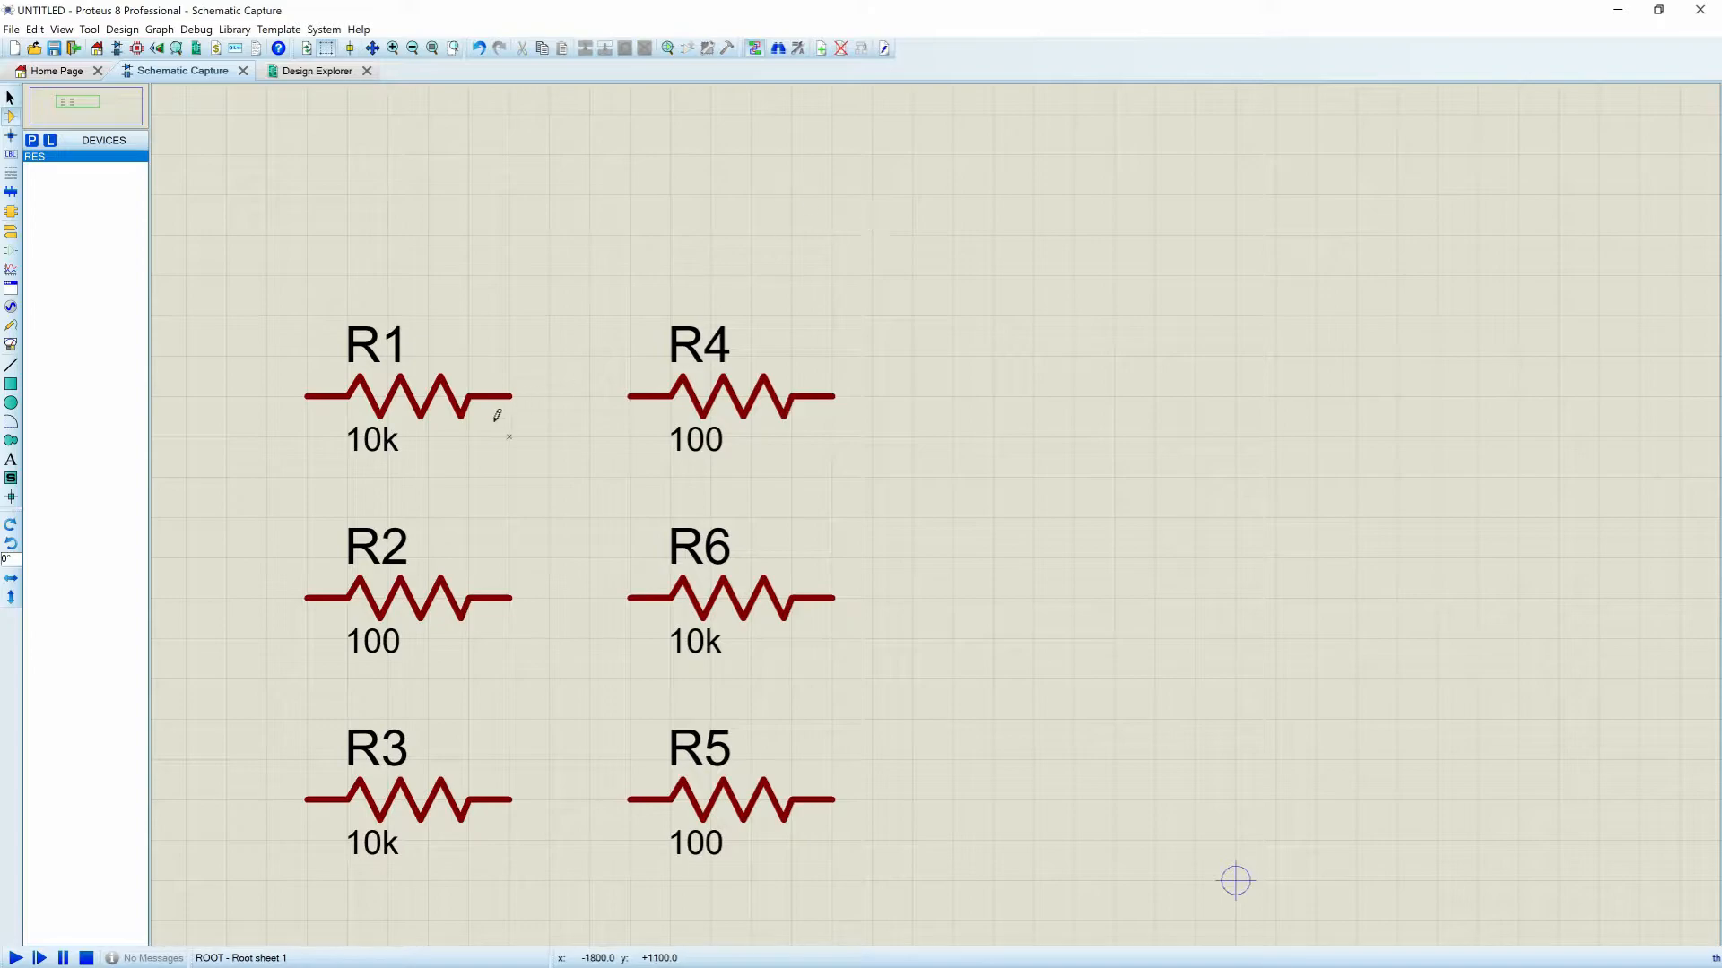
{"action": "double_click", "coordinate": [406, 397]}
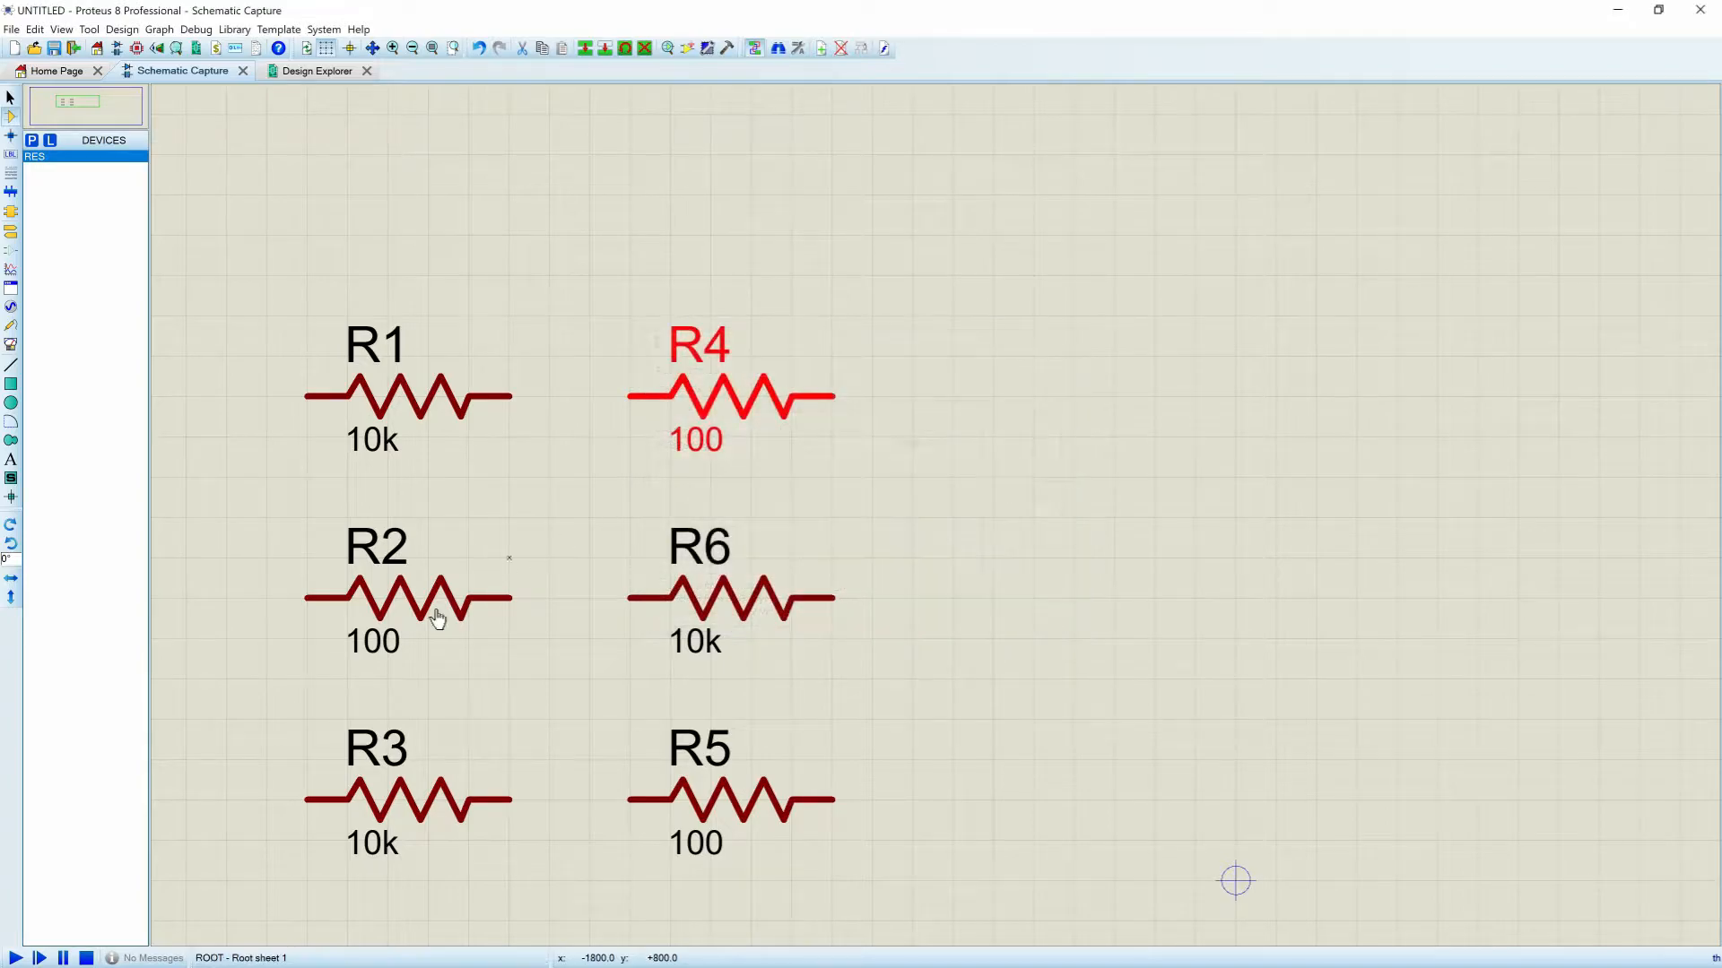
{"action": "left_click", "coordinate": [406, 598]}
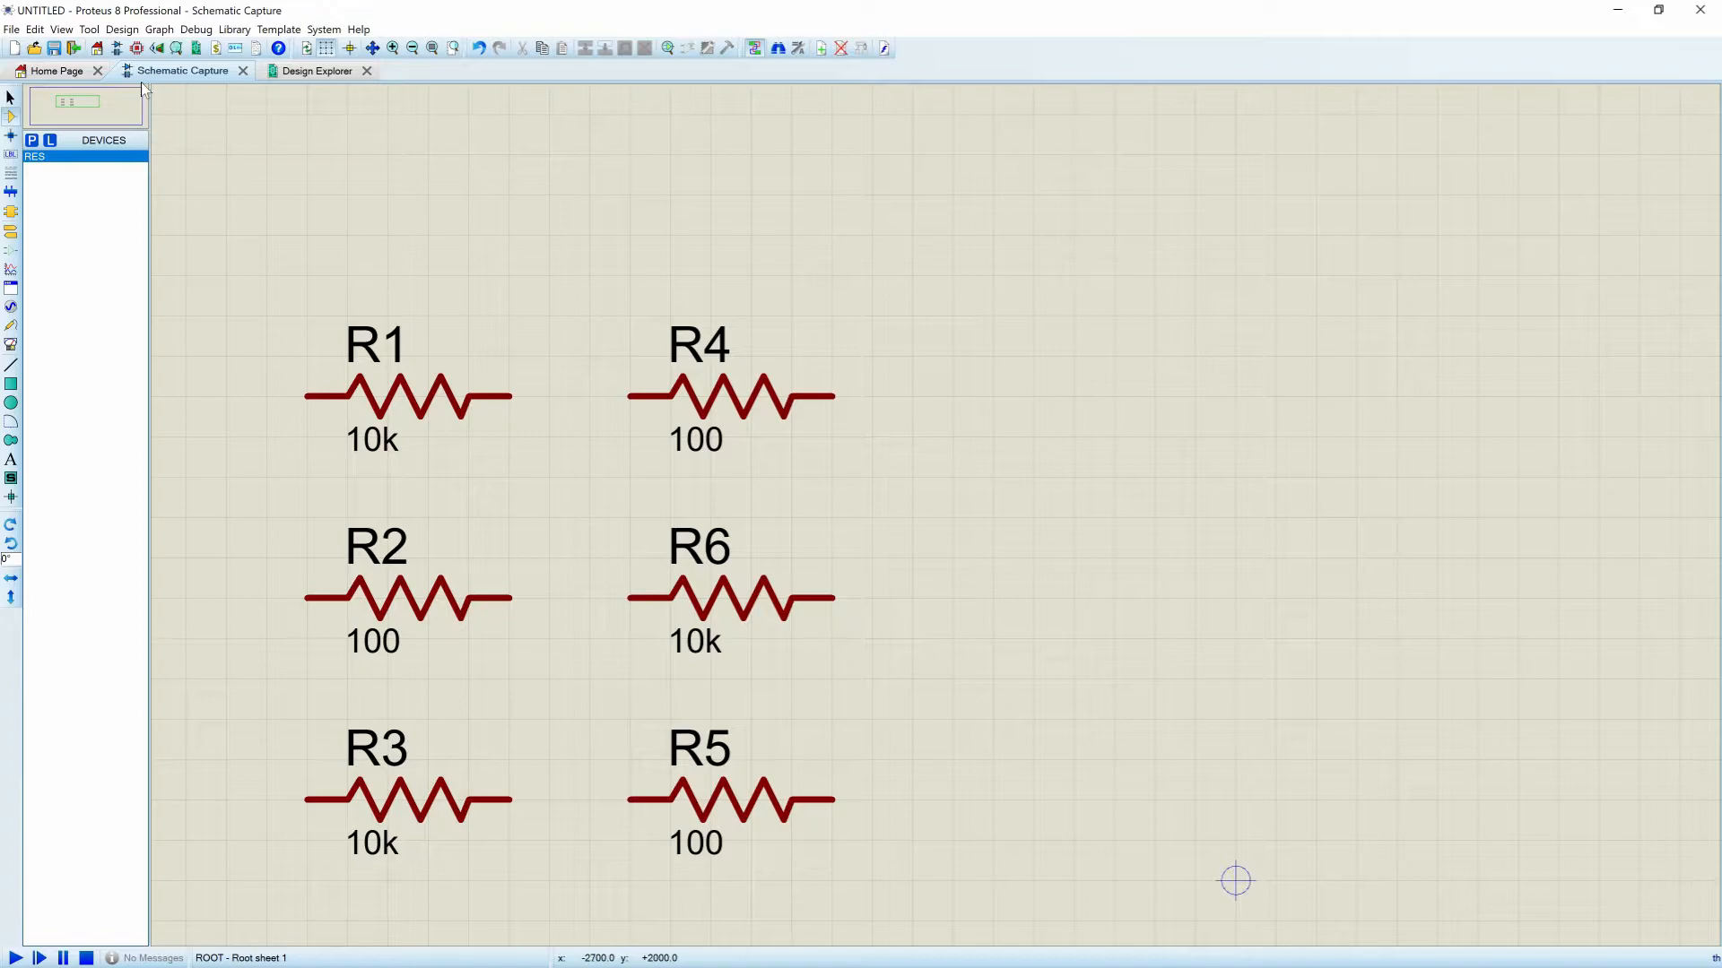
Use Search & Tag on PACKAGE containing RES40, tagging R1, R3 and R6
{"action": "left_click", "coordinate": [88, 29]}
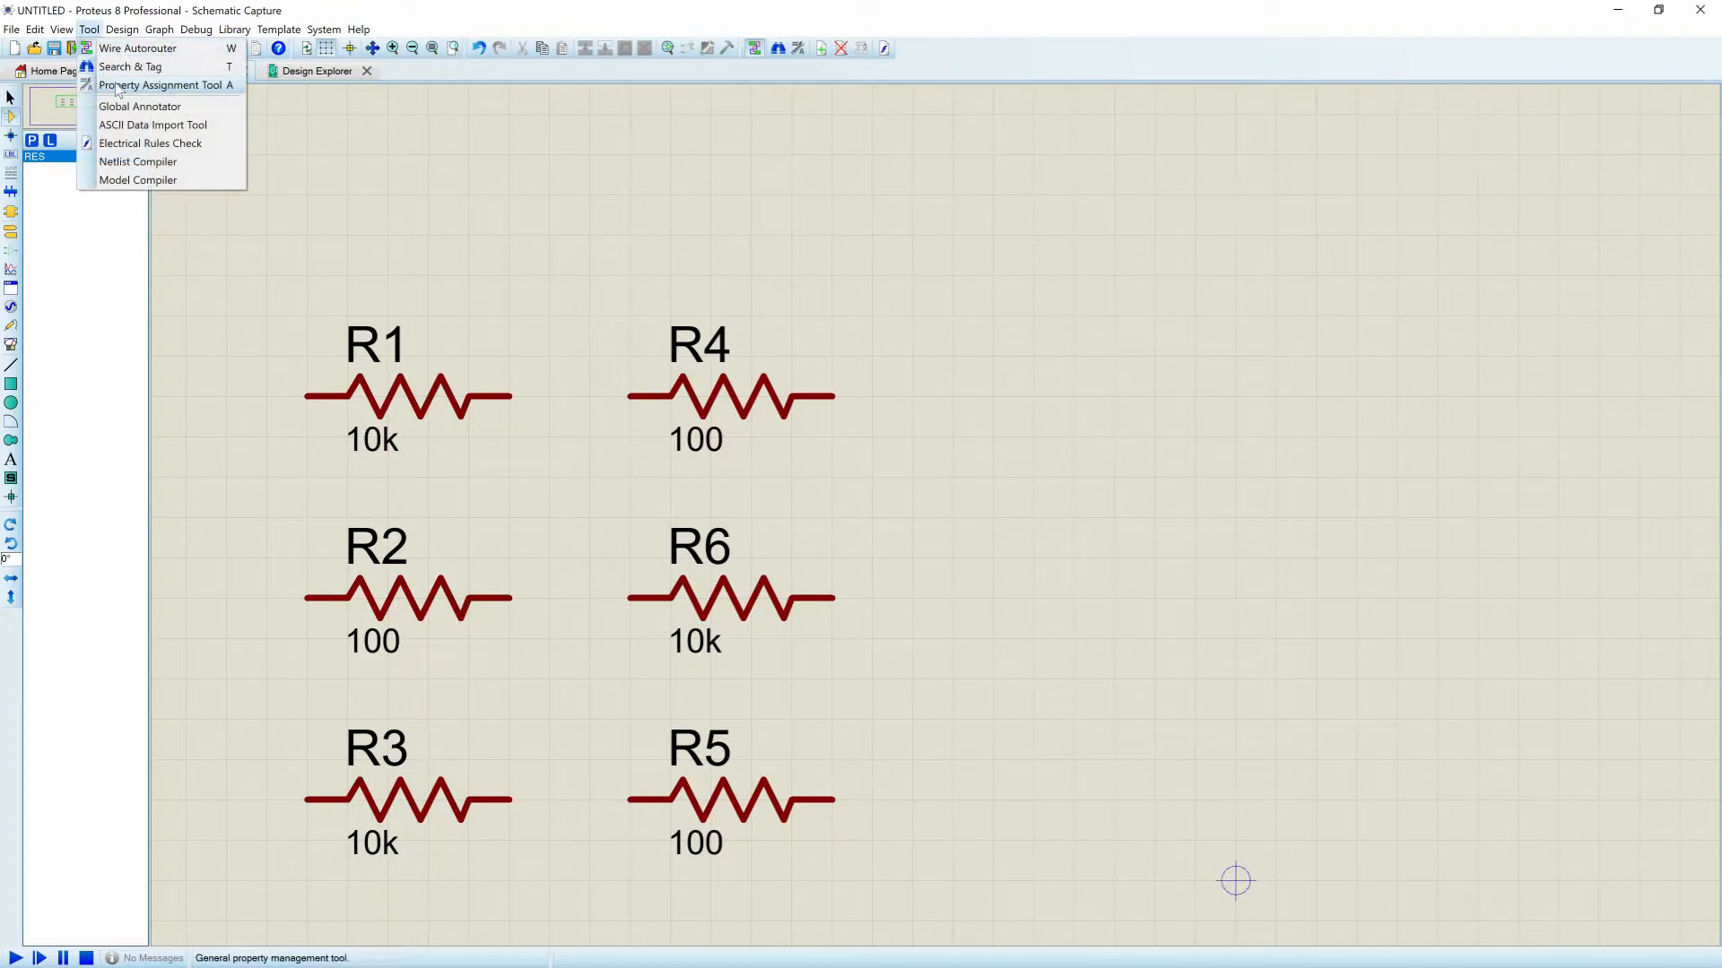
{"action": "mouse_move", "coordinate": [129, 65]}
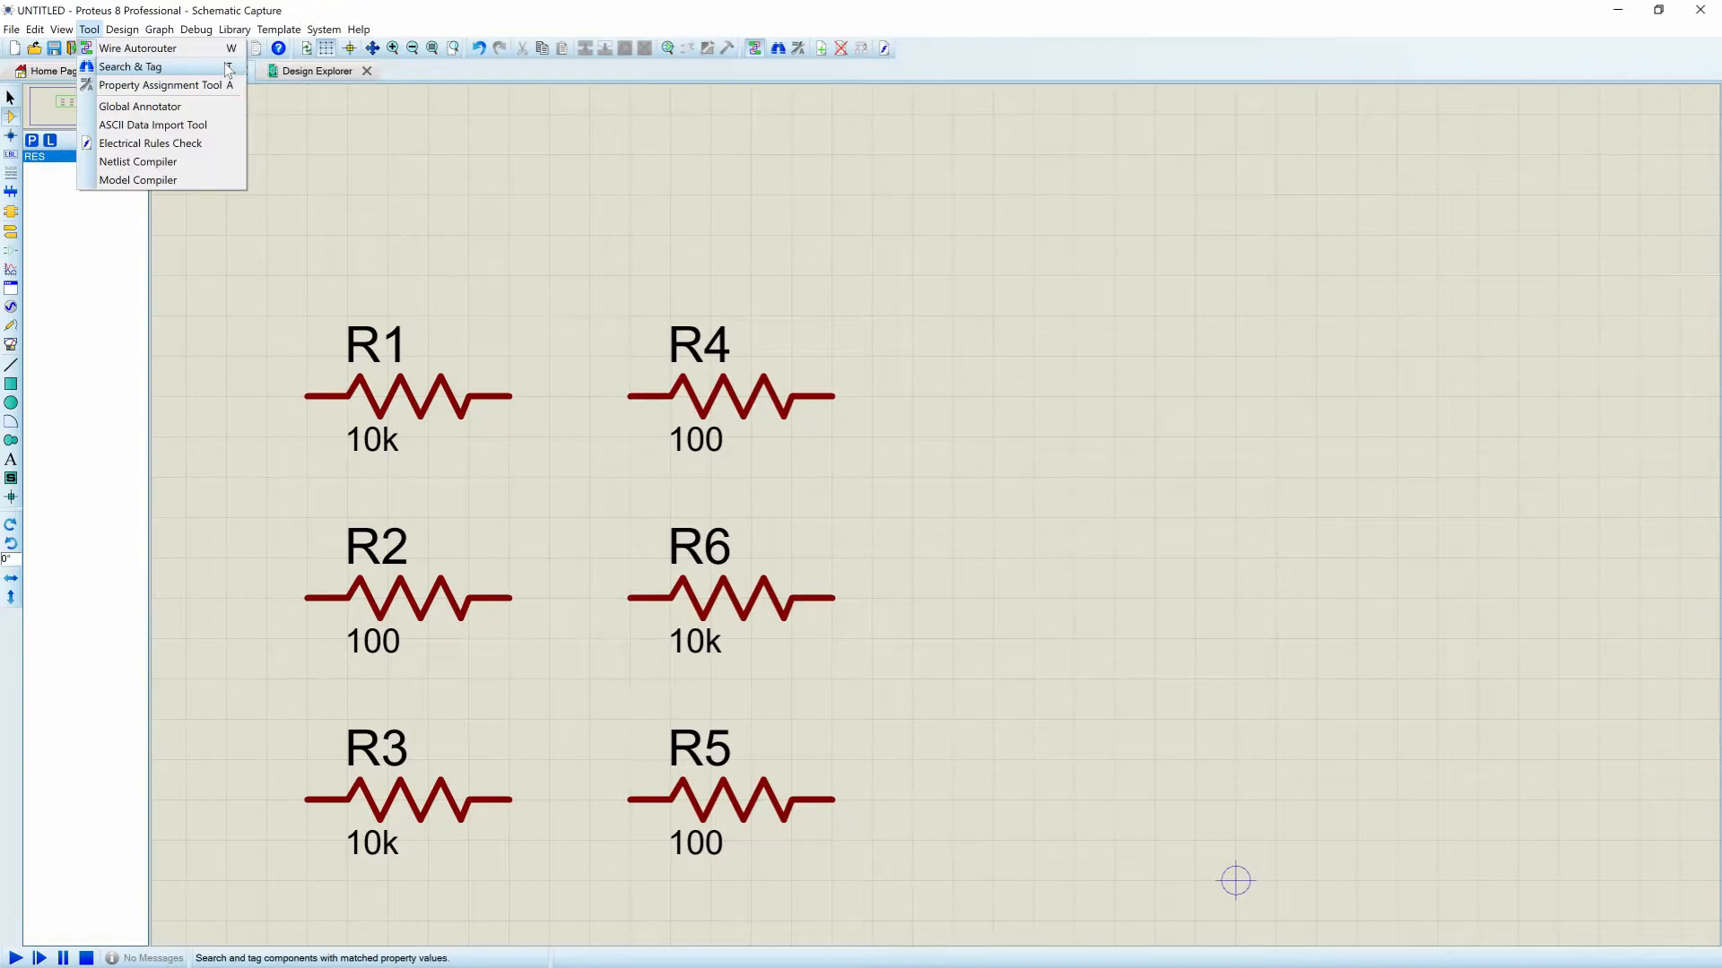
{"action": "left_click", "coordinate": [129, 66]}
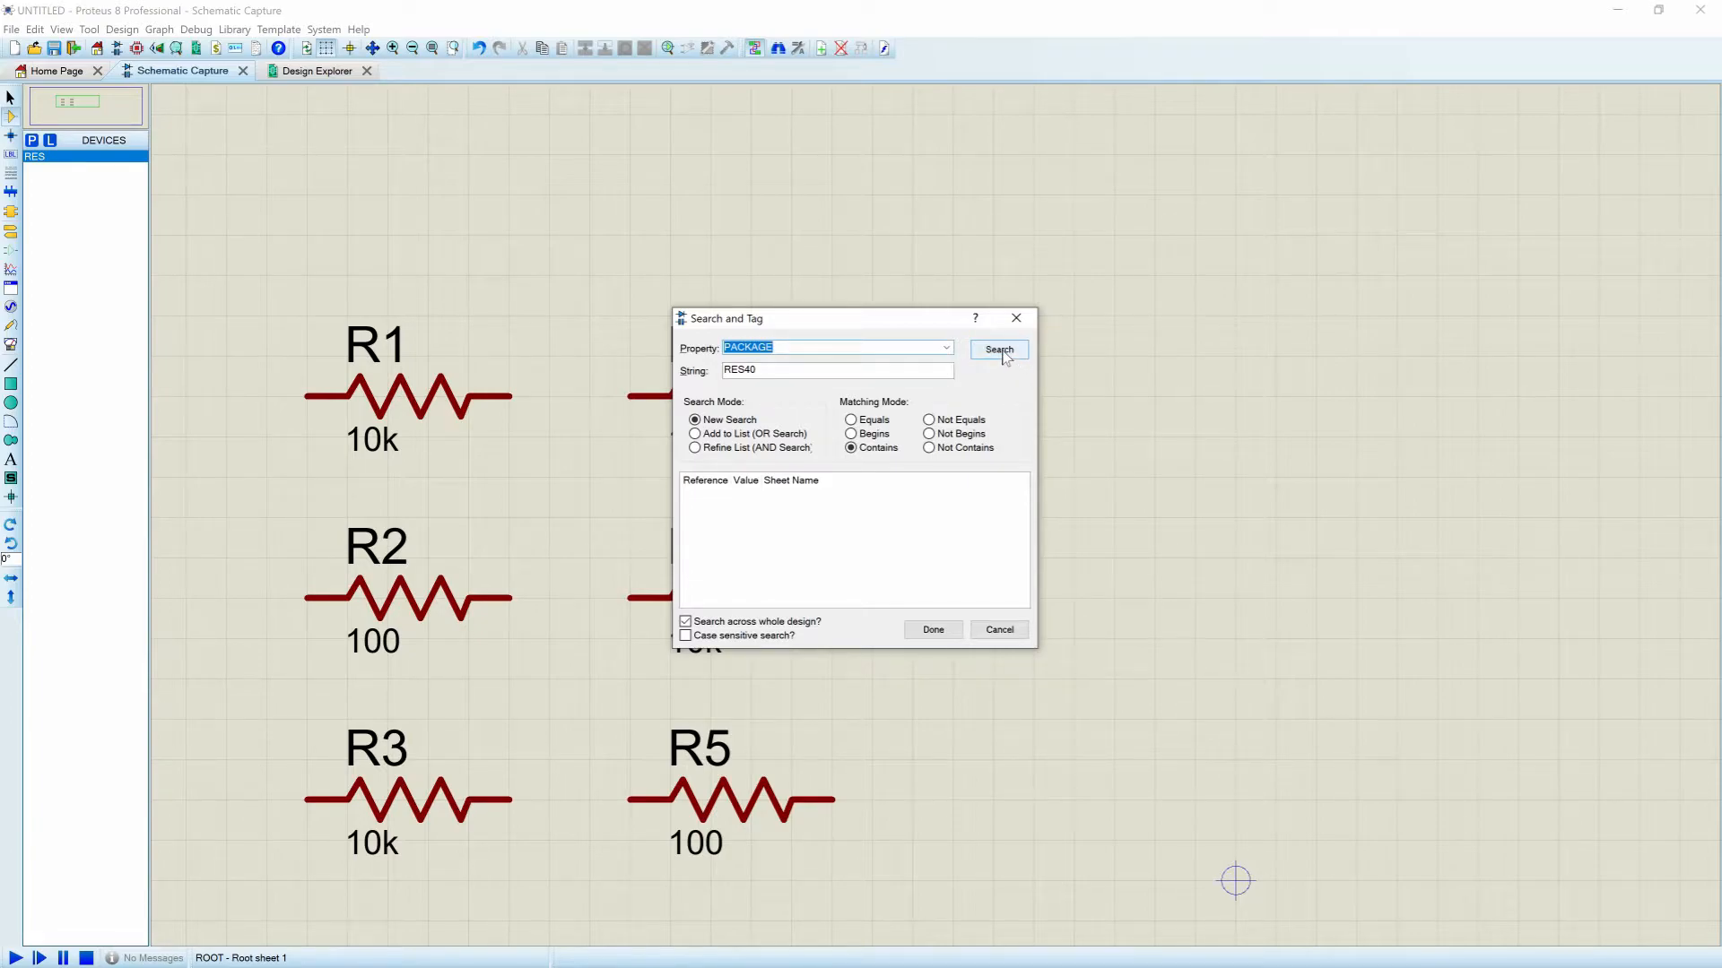
{"action": "left_click", "coordinate": [998, 349]}
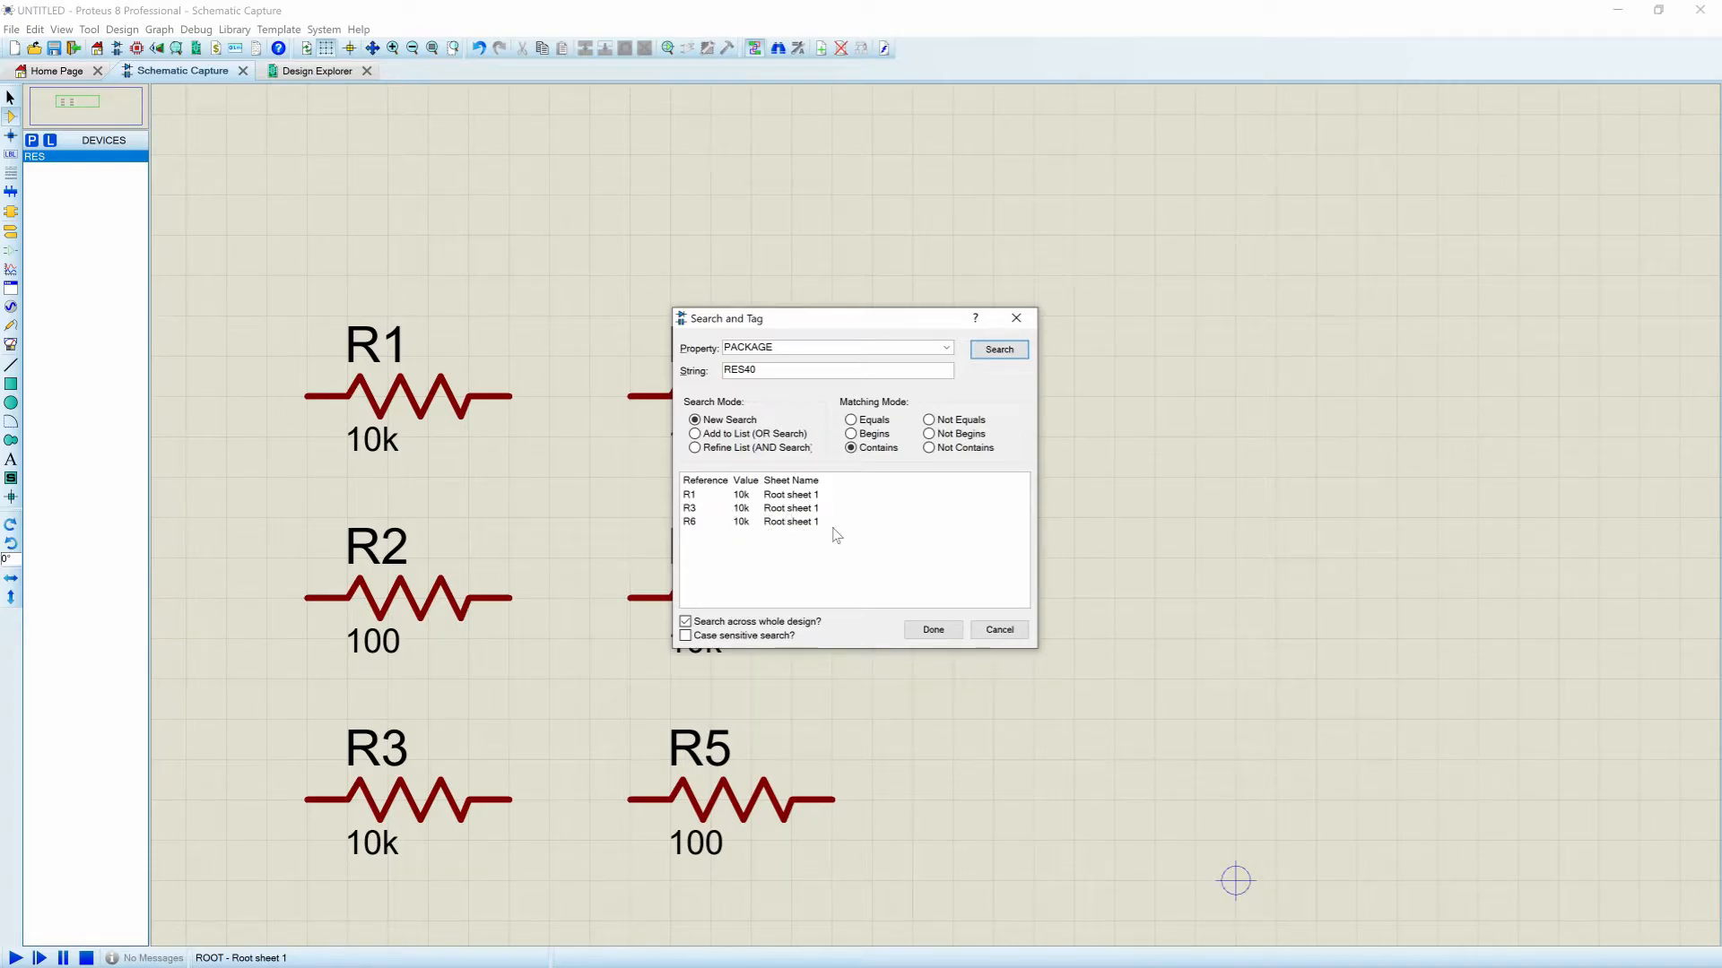
{"action": "left_click", "coordinate": [689, 494]}
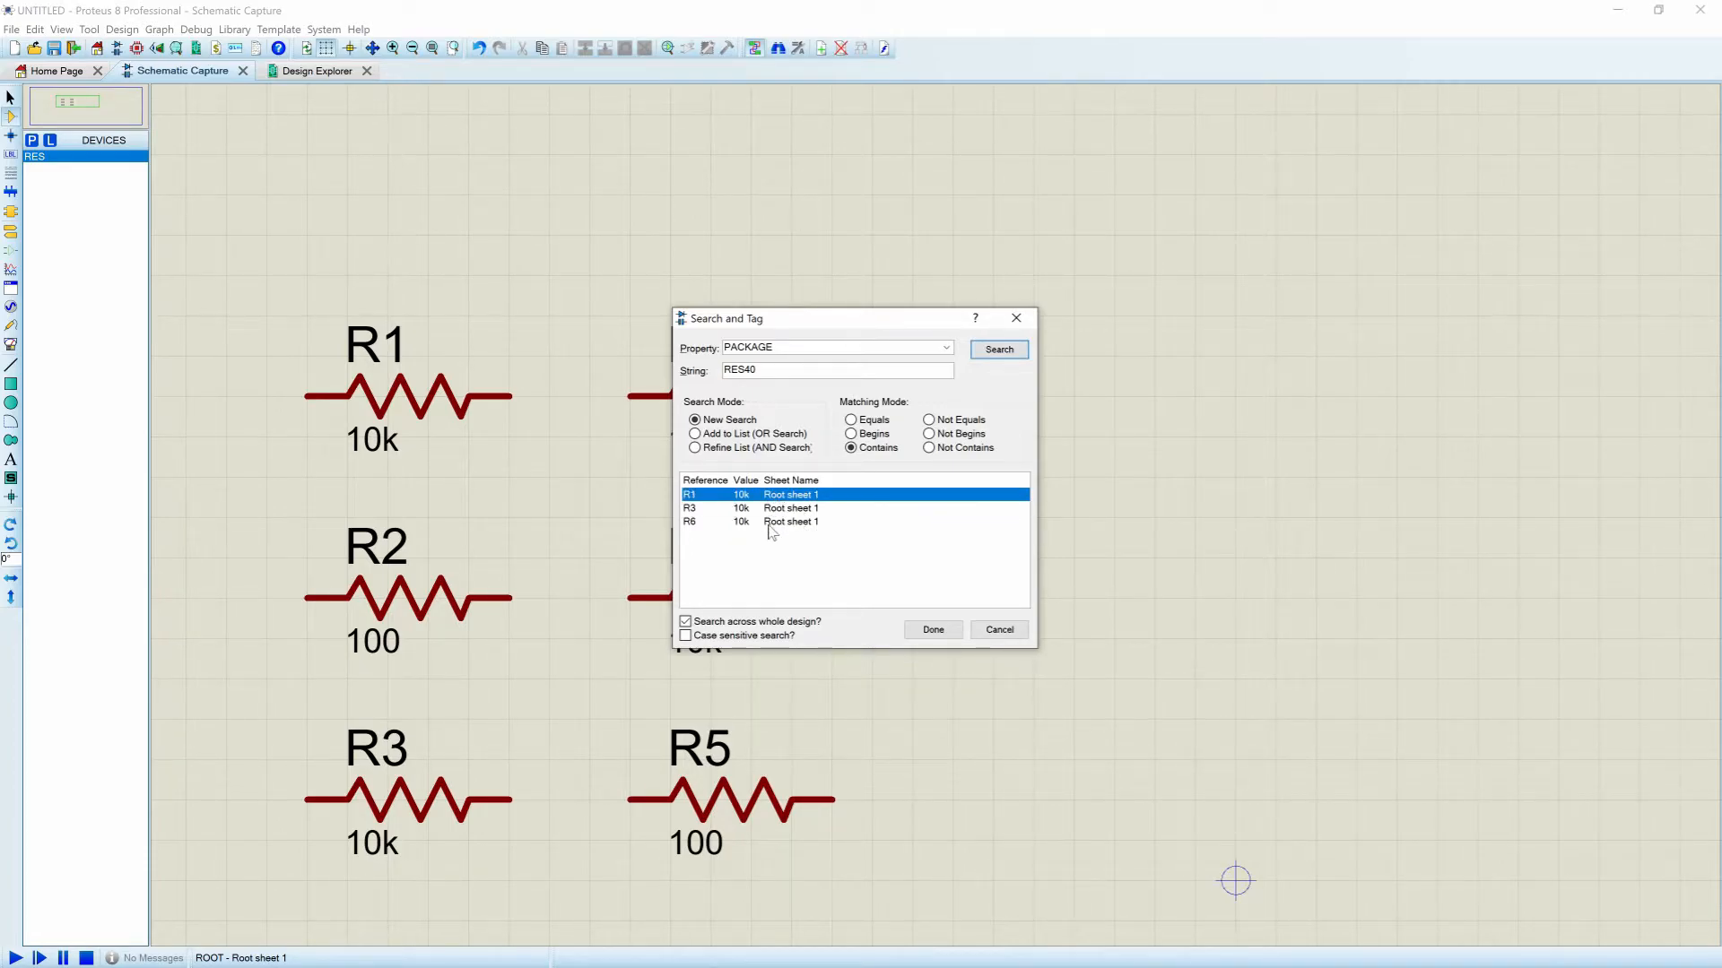
{"action": "left_click", "coordinate": [931, 629]}
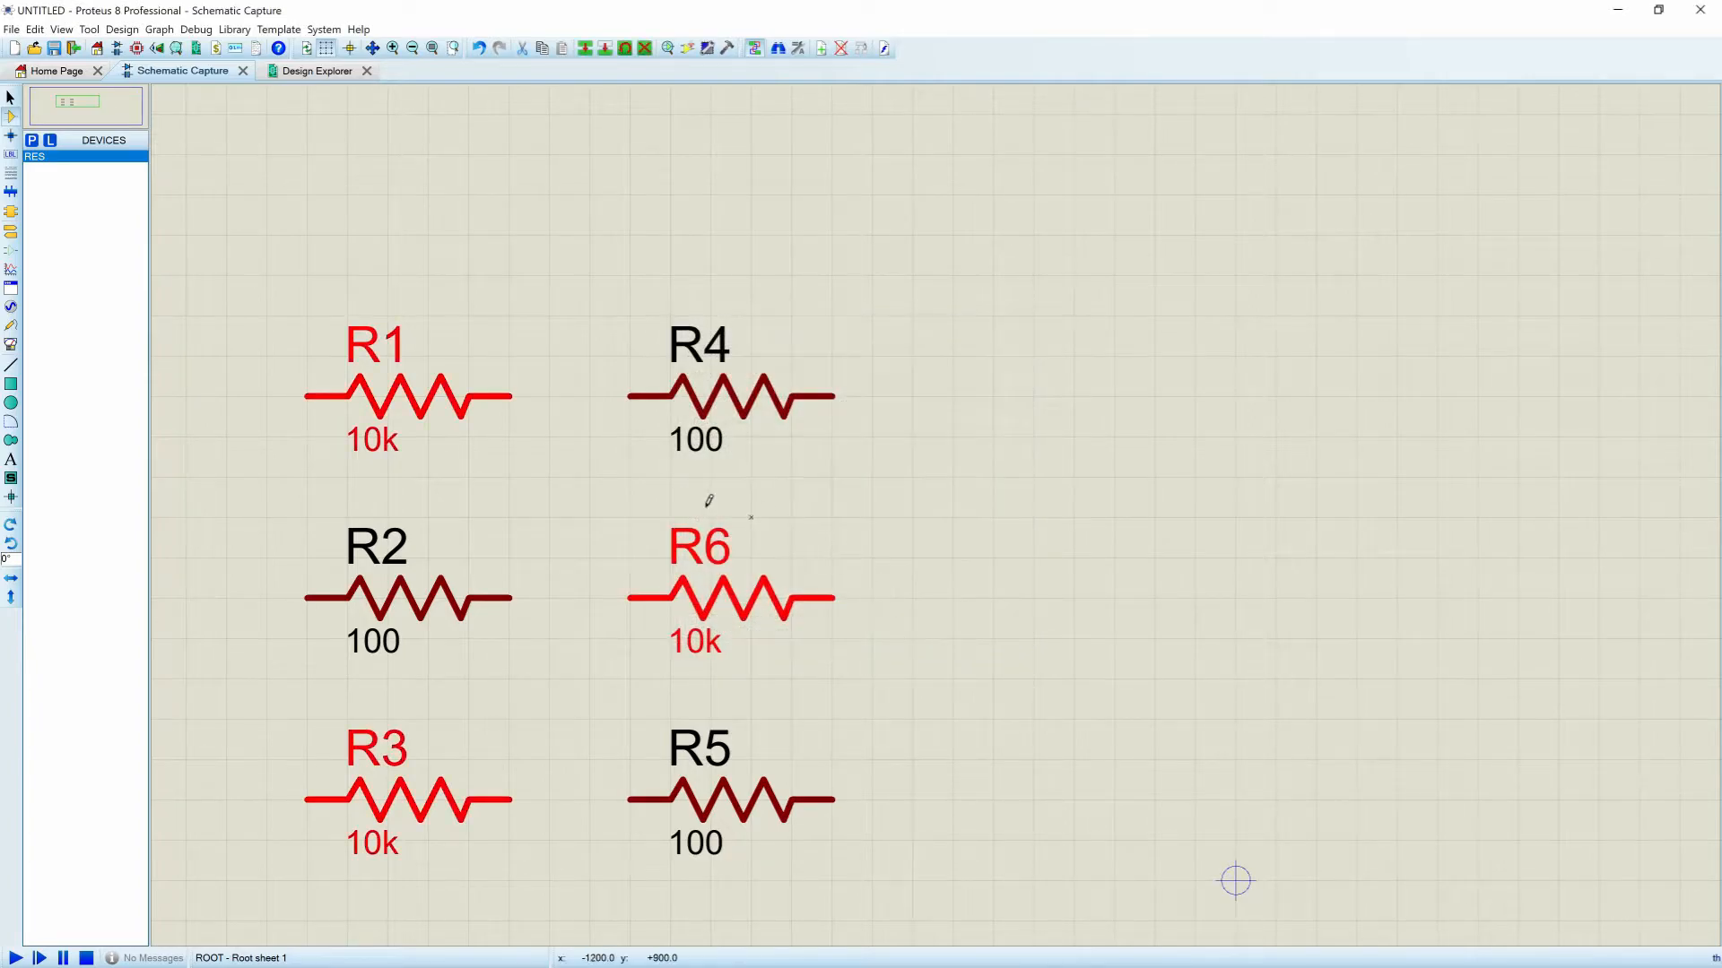
Assign PACKAGE=0805_RES globally to the tagged resistors, then check R1's package
{"action": "left_click", "coordinate": [730, 601]}
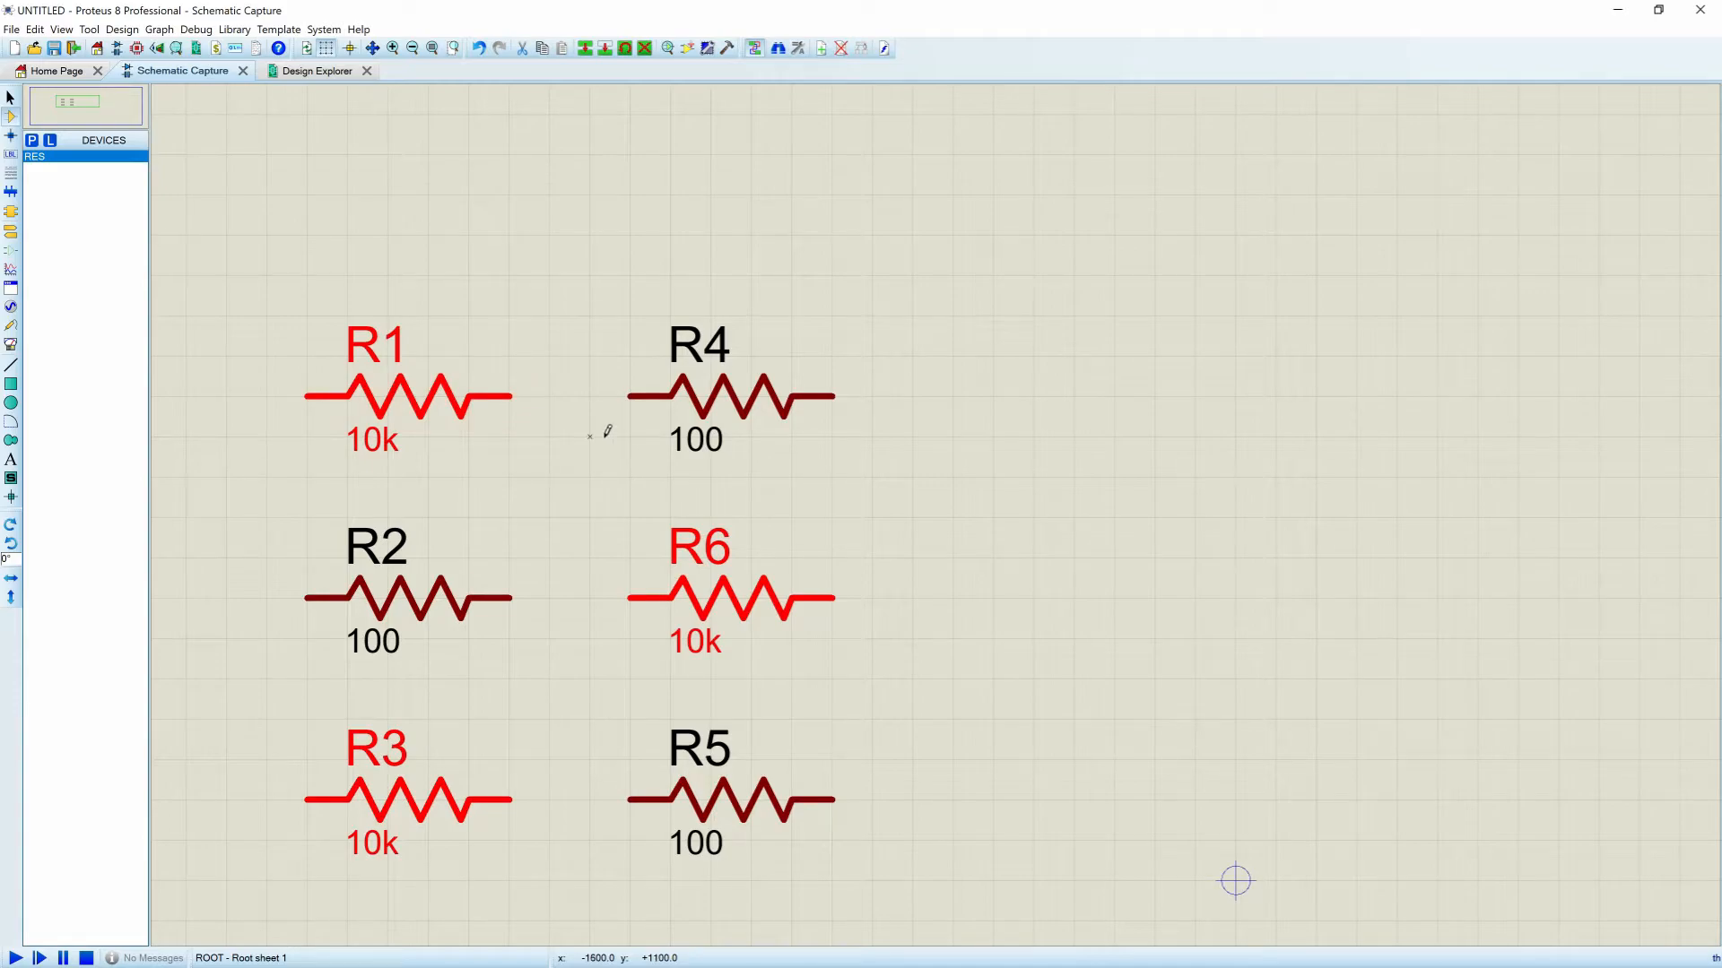
{"action": "mouse_move", "coordinate": [586, 353]}
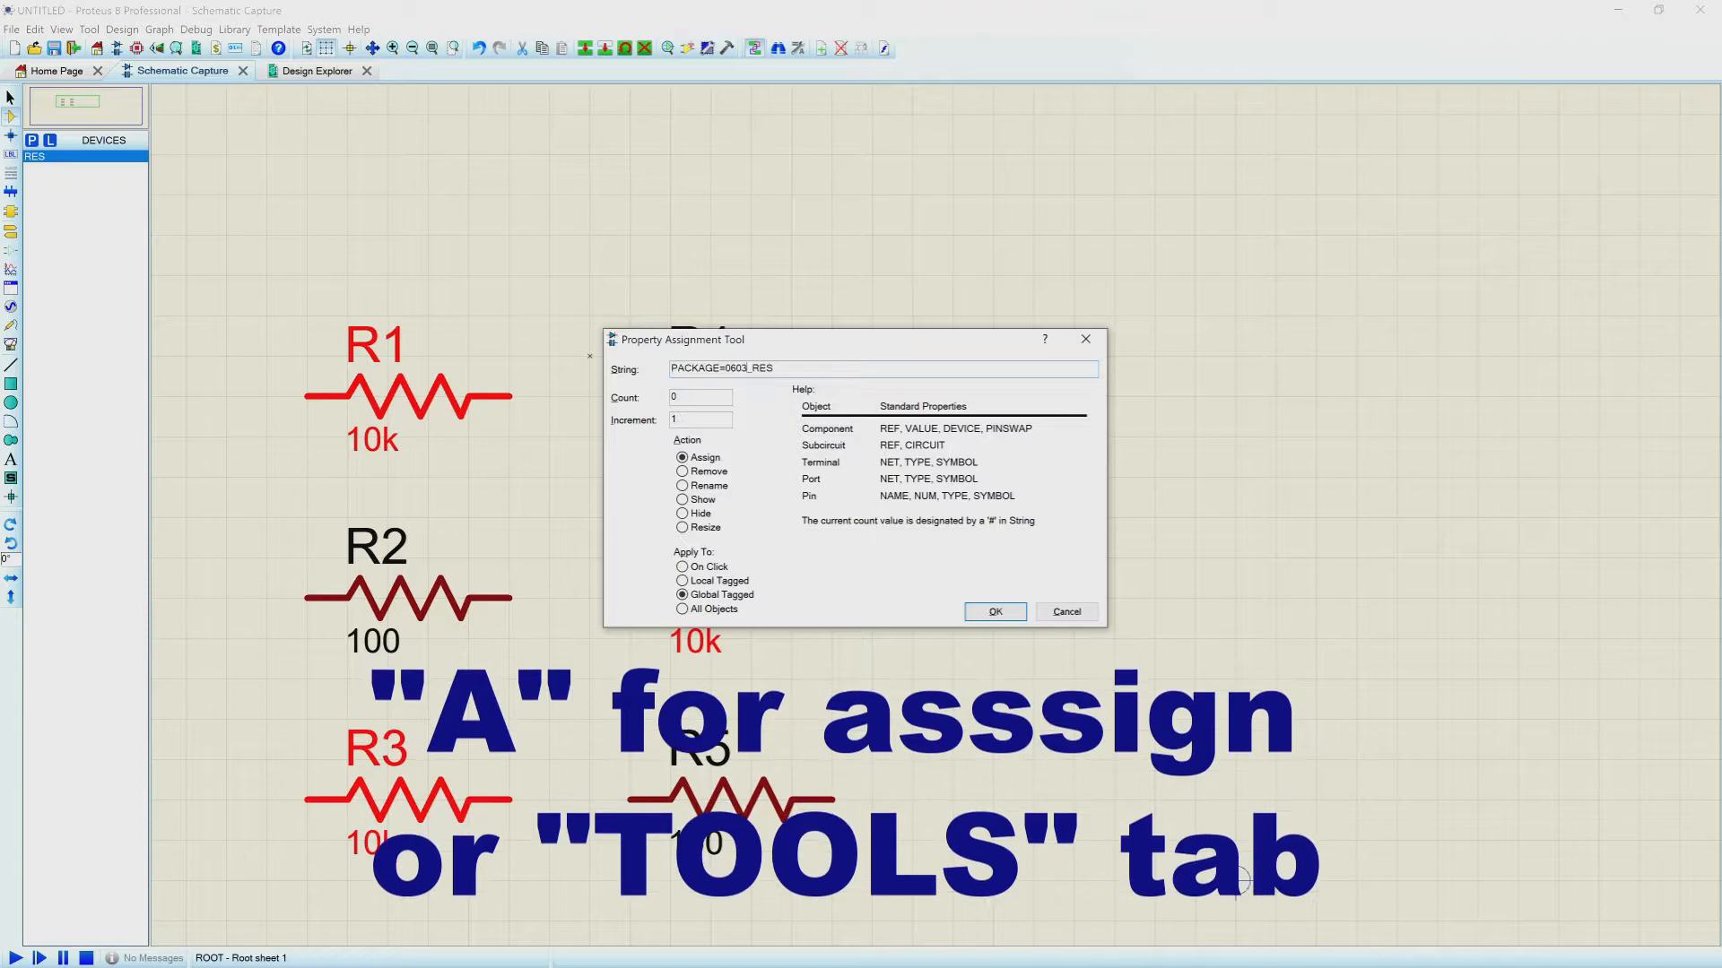
{"action": "double_click", "coordinate": [733, 368]}
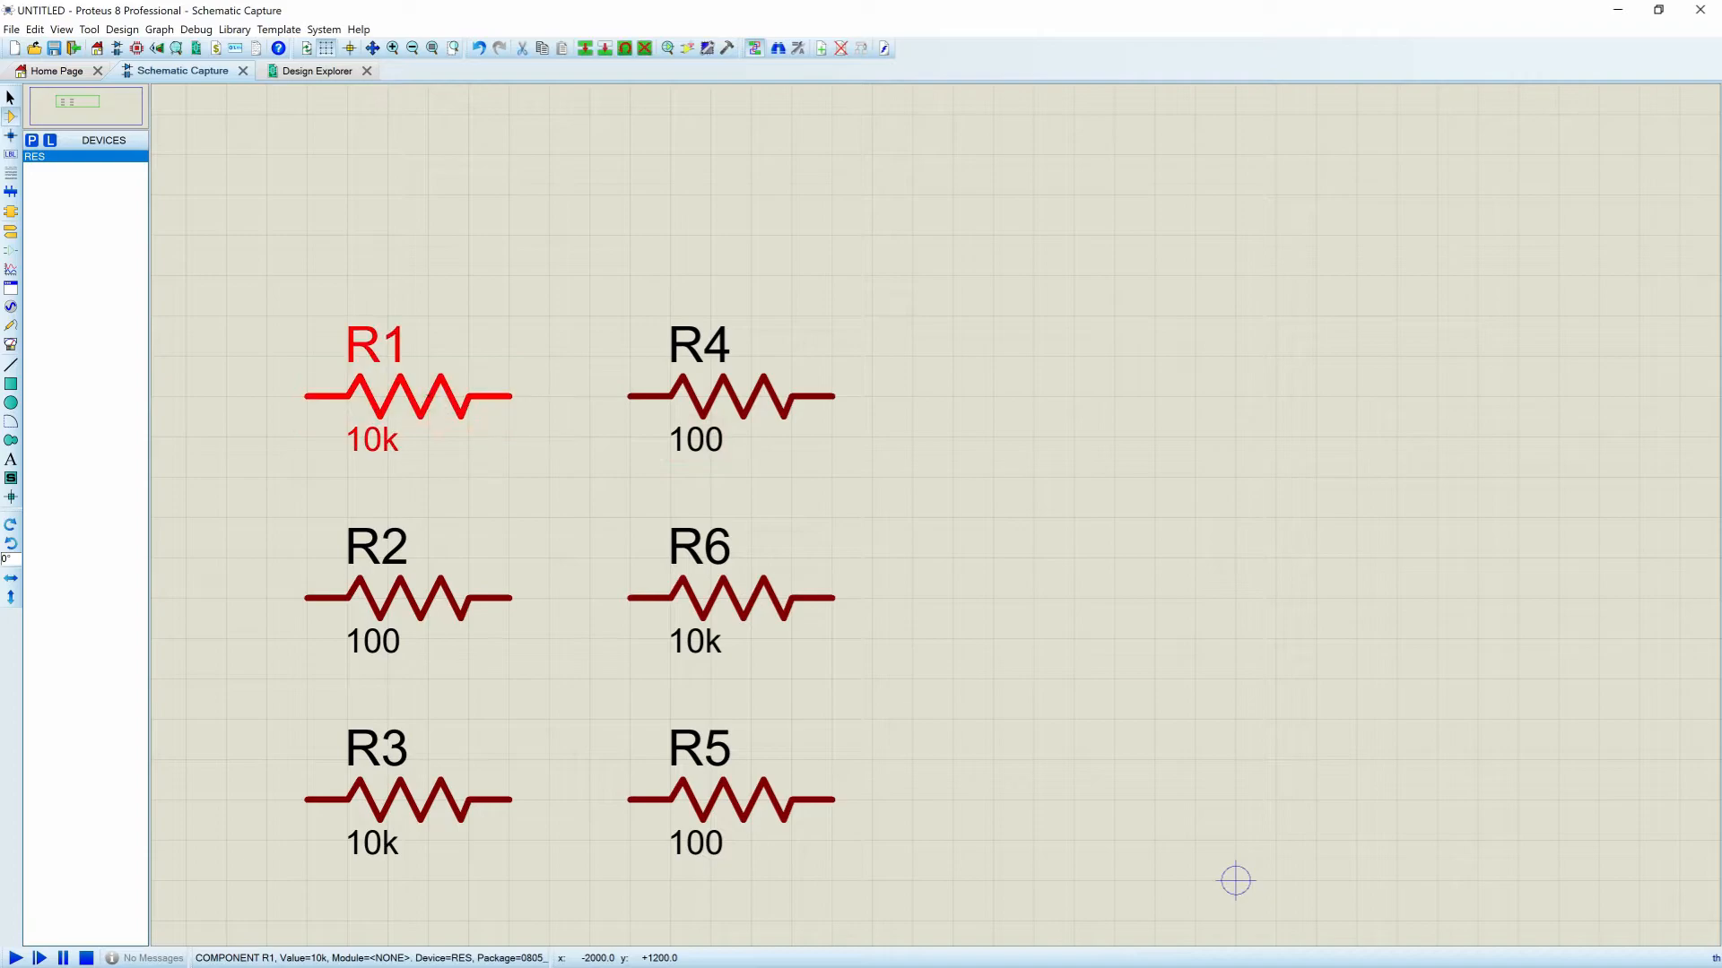
{"action": "double_click", "coordinate": [407, 396]}
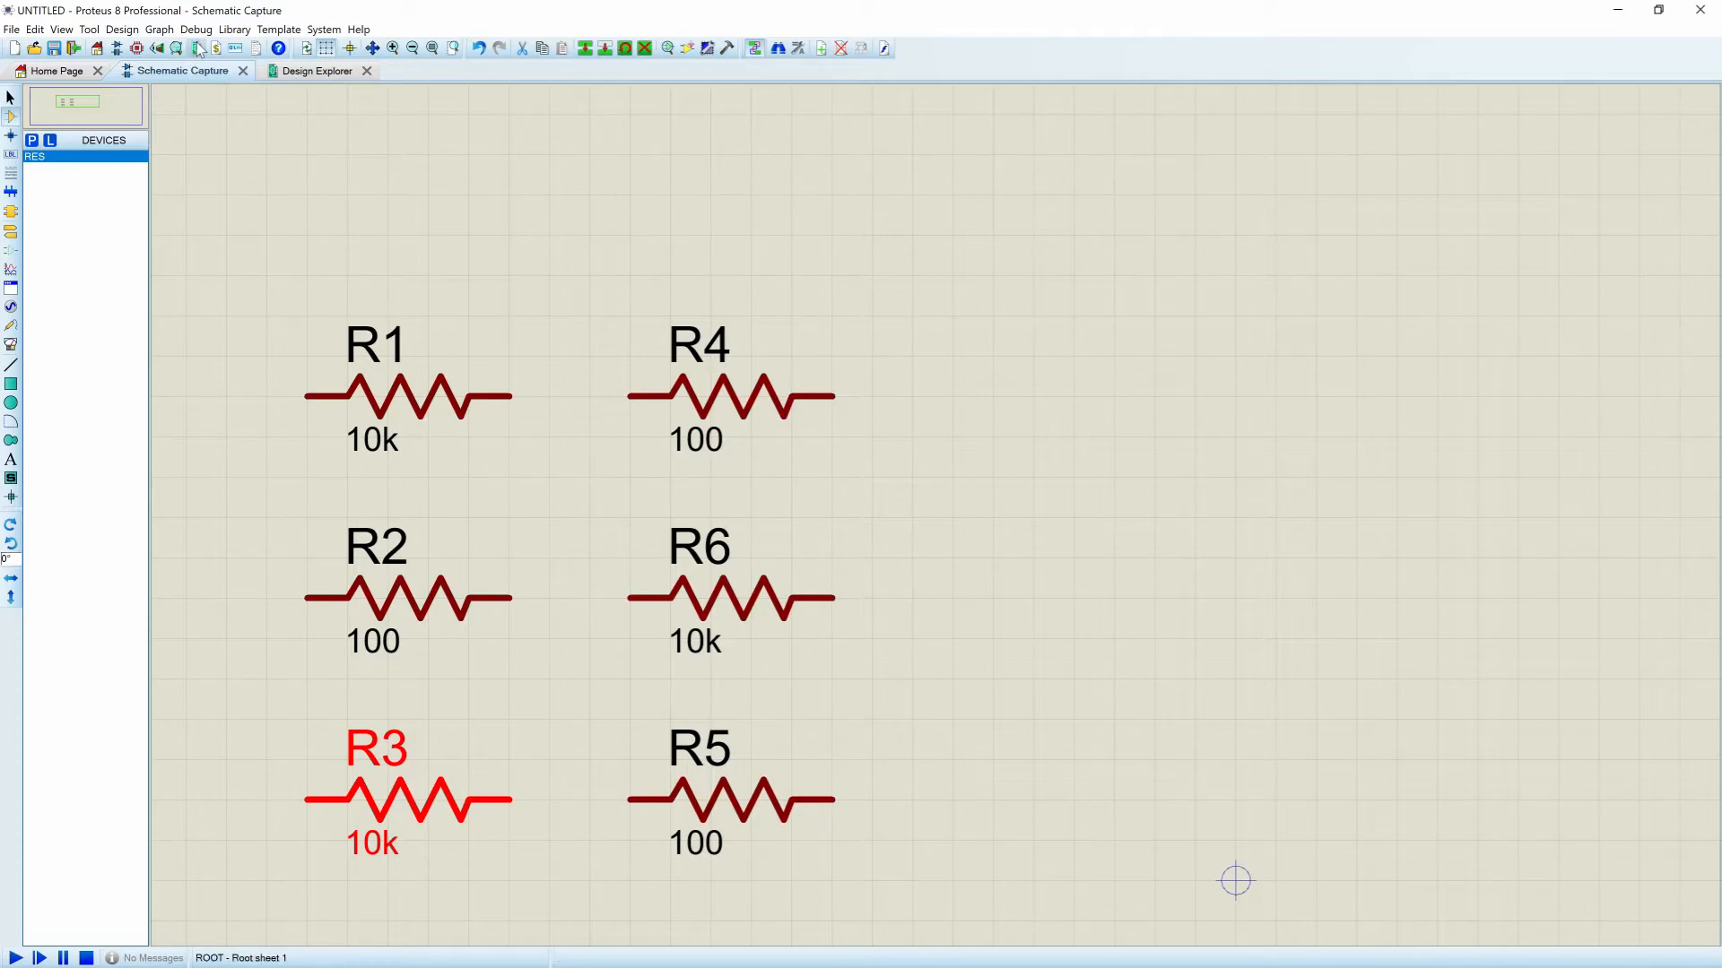
In the Design Explorer parts list, sort by Package and enter 1206_RES for R2
{"action": "left_click", "coordinate": [315, 70]}
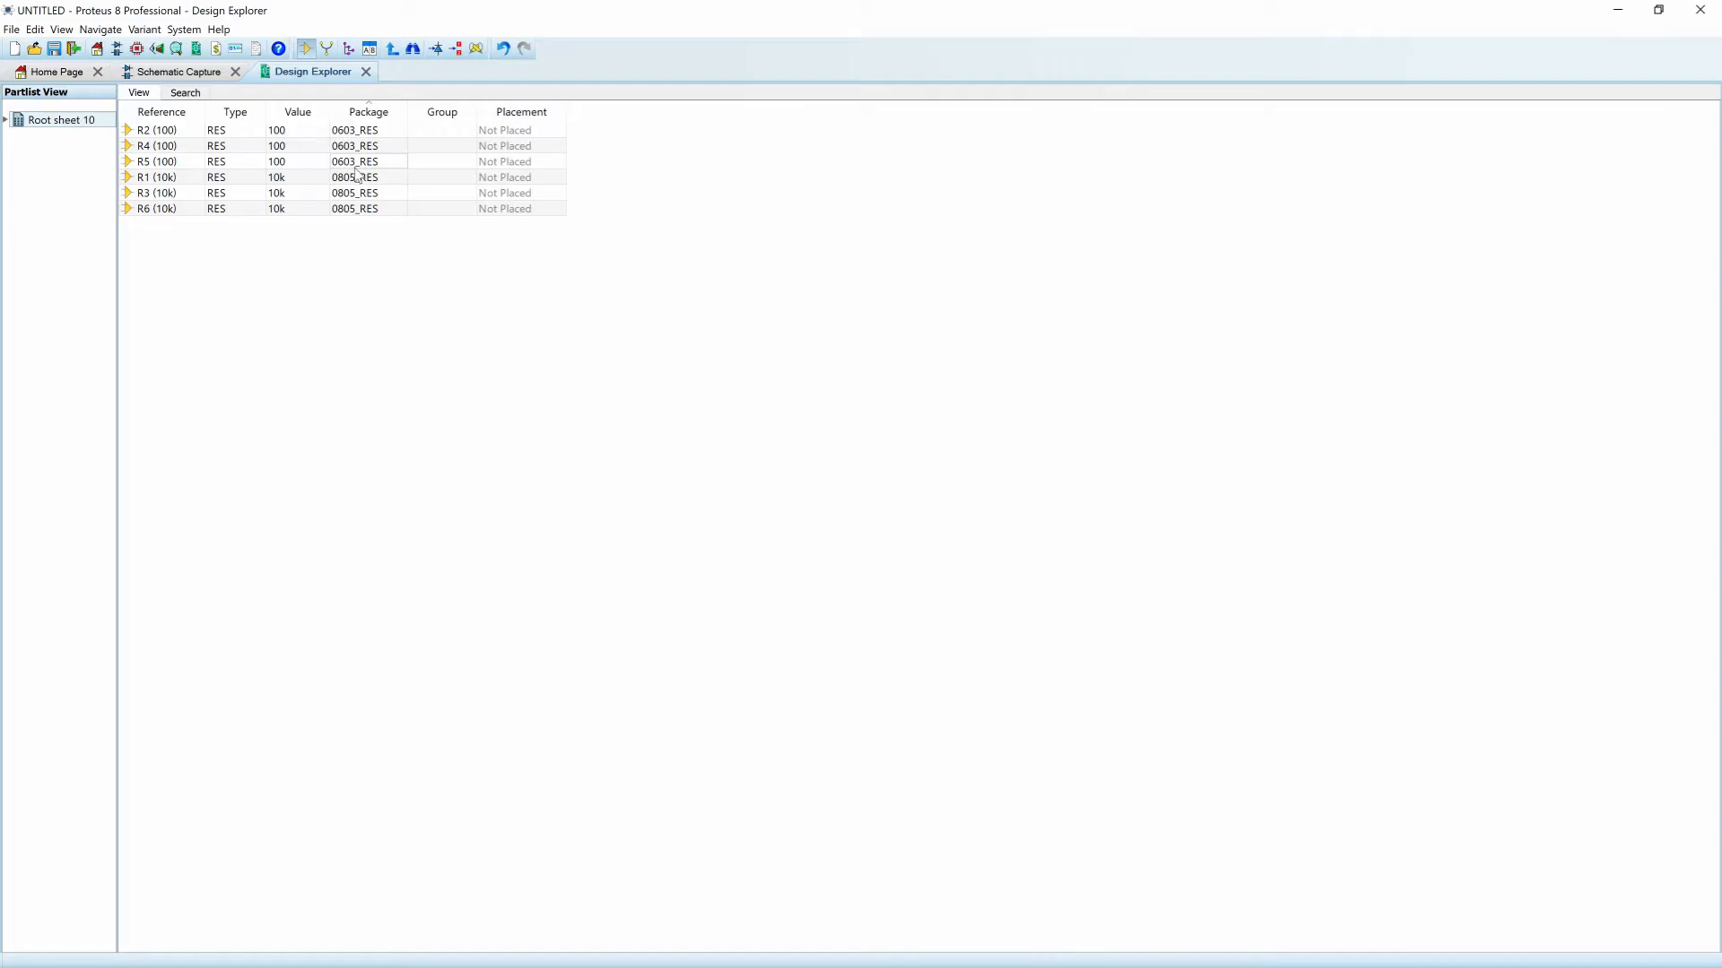
{"action": "mouse_move", "coordinate": [363, 146]}
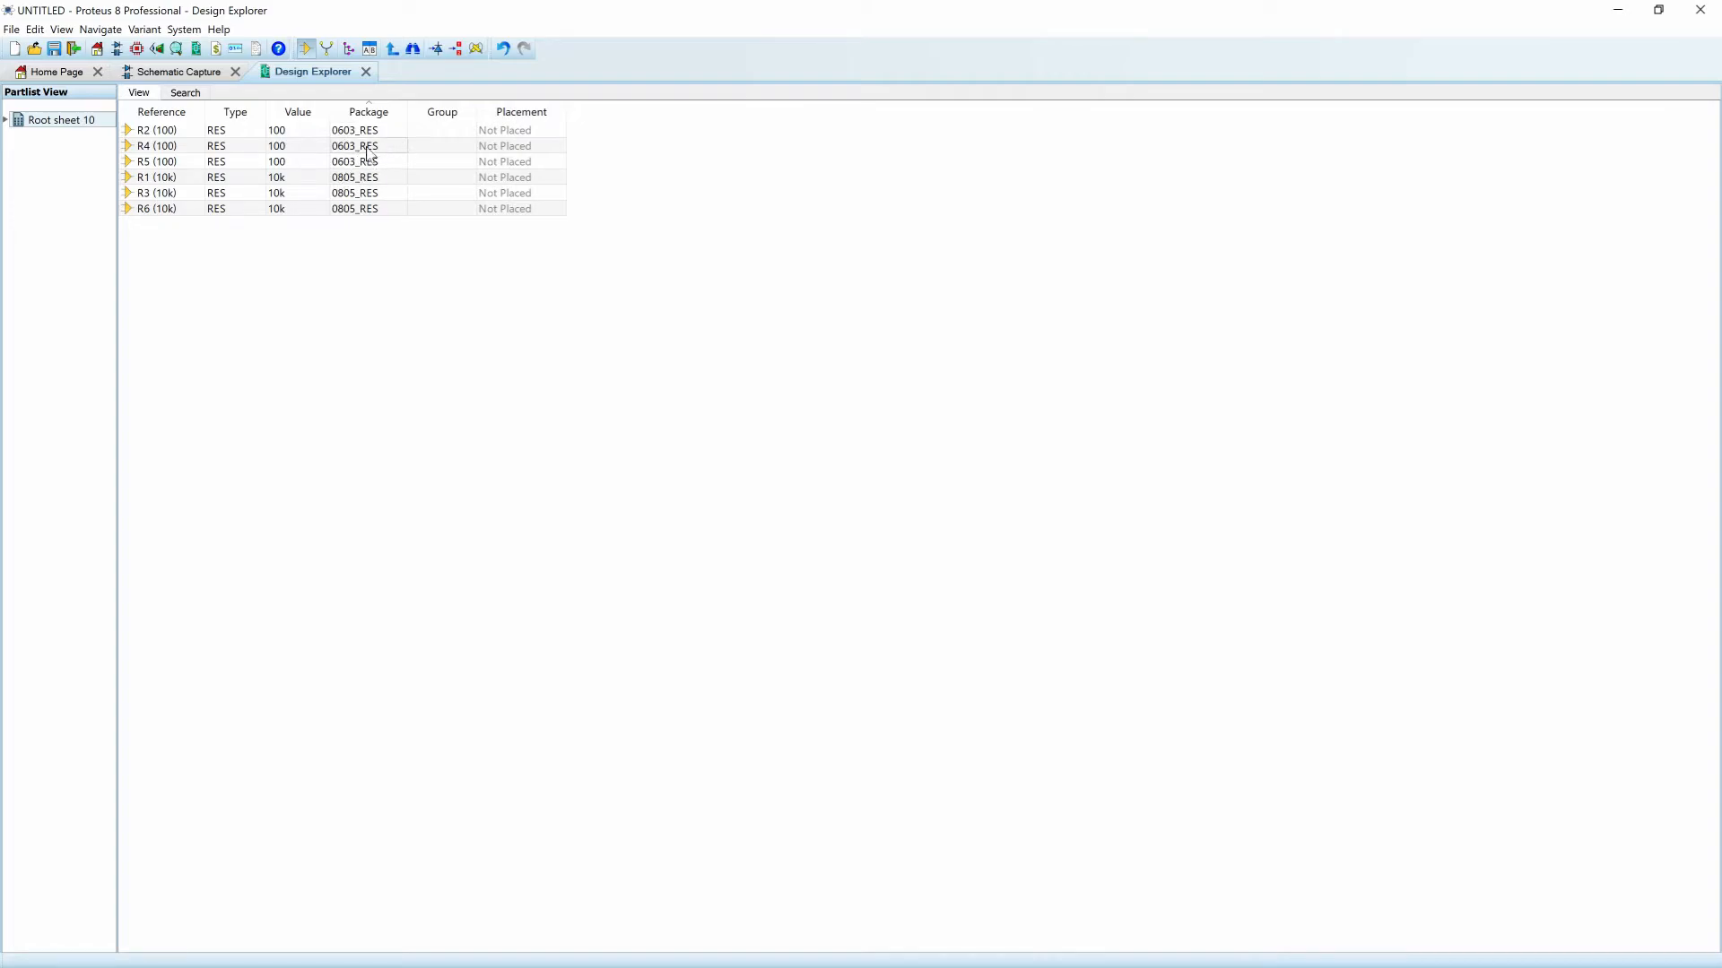
{"action": "mouse_move", "coordinate": [243, 159]}
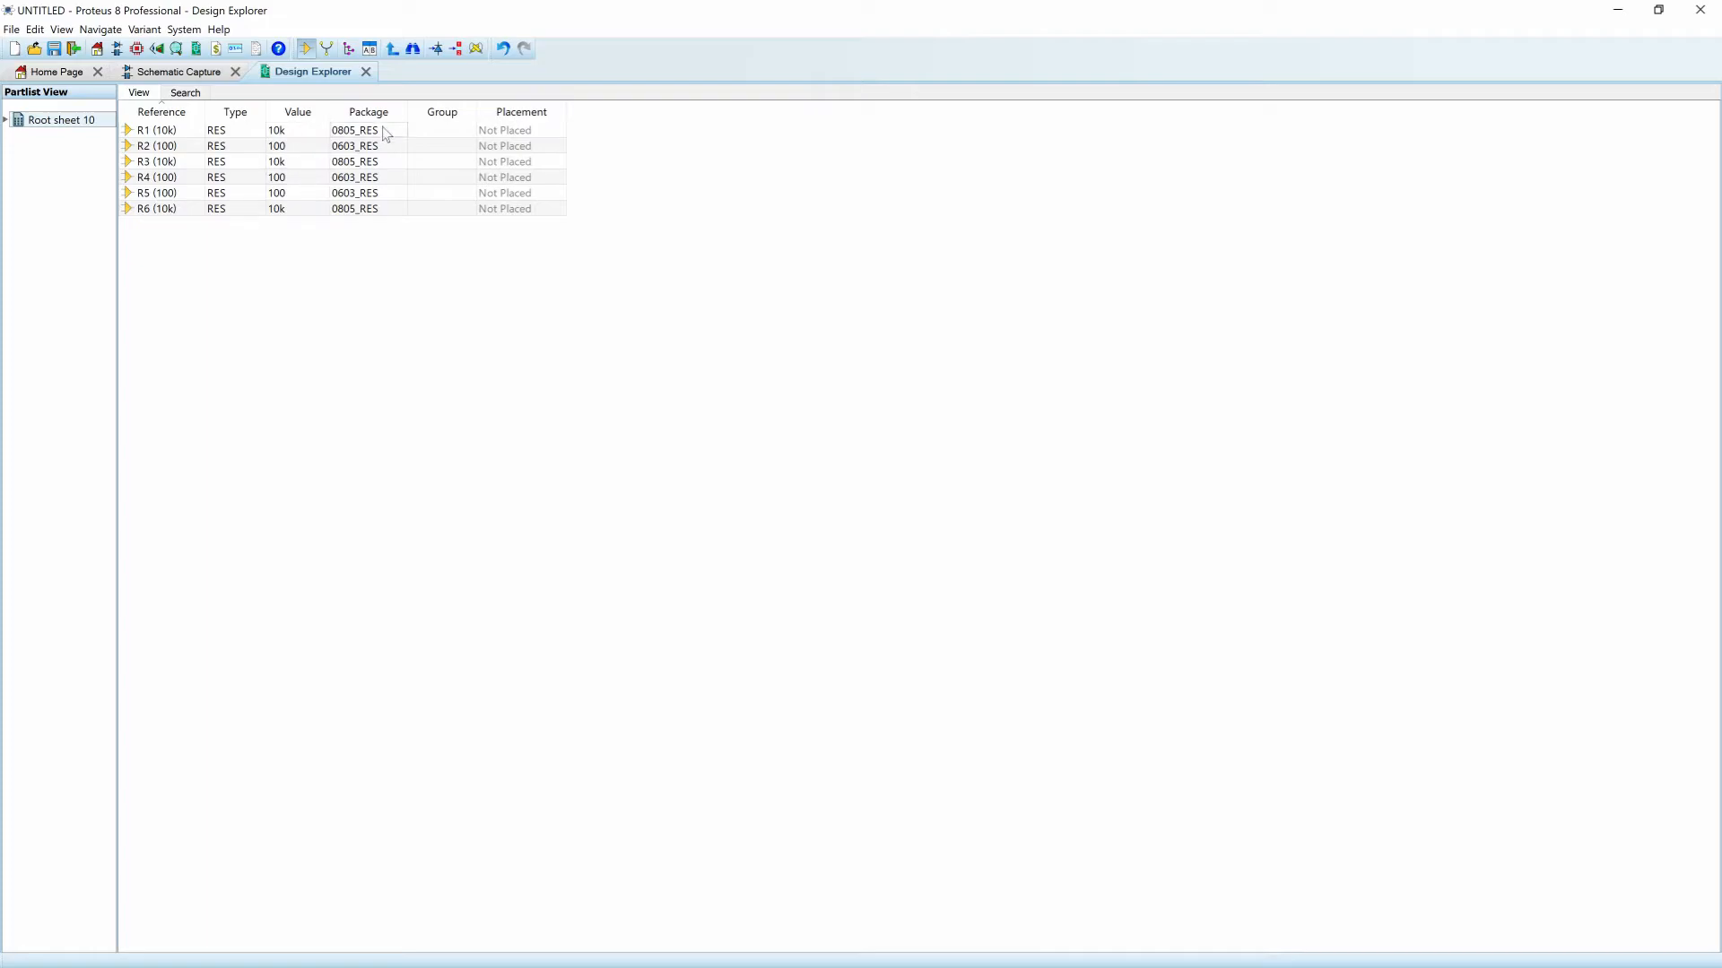
{"action": "left_click", "coordinate": [367, 111]}
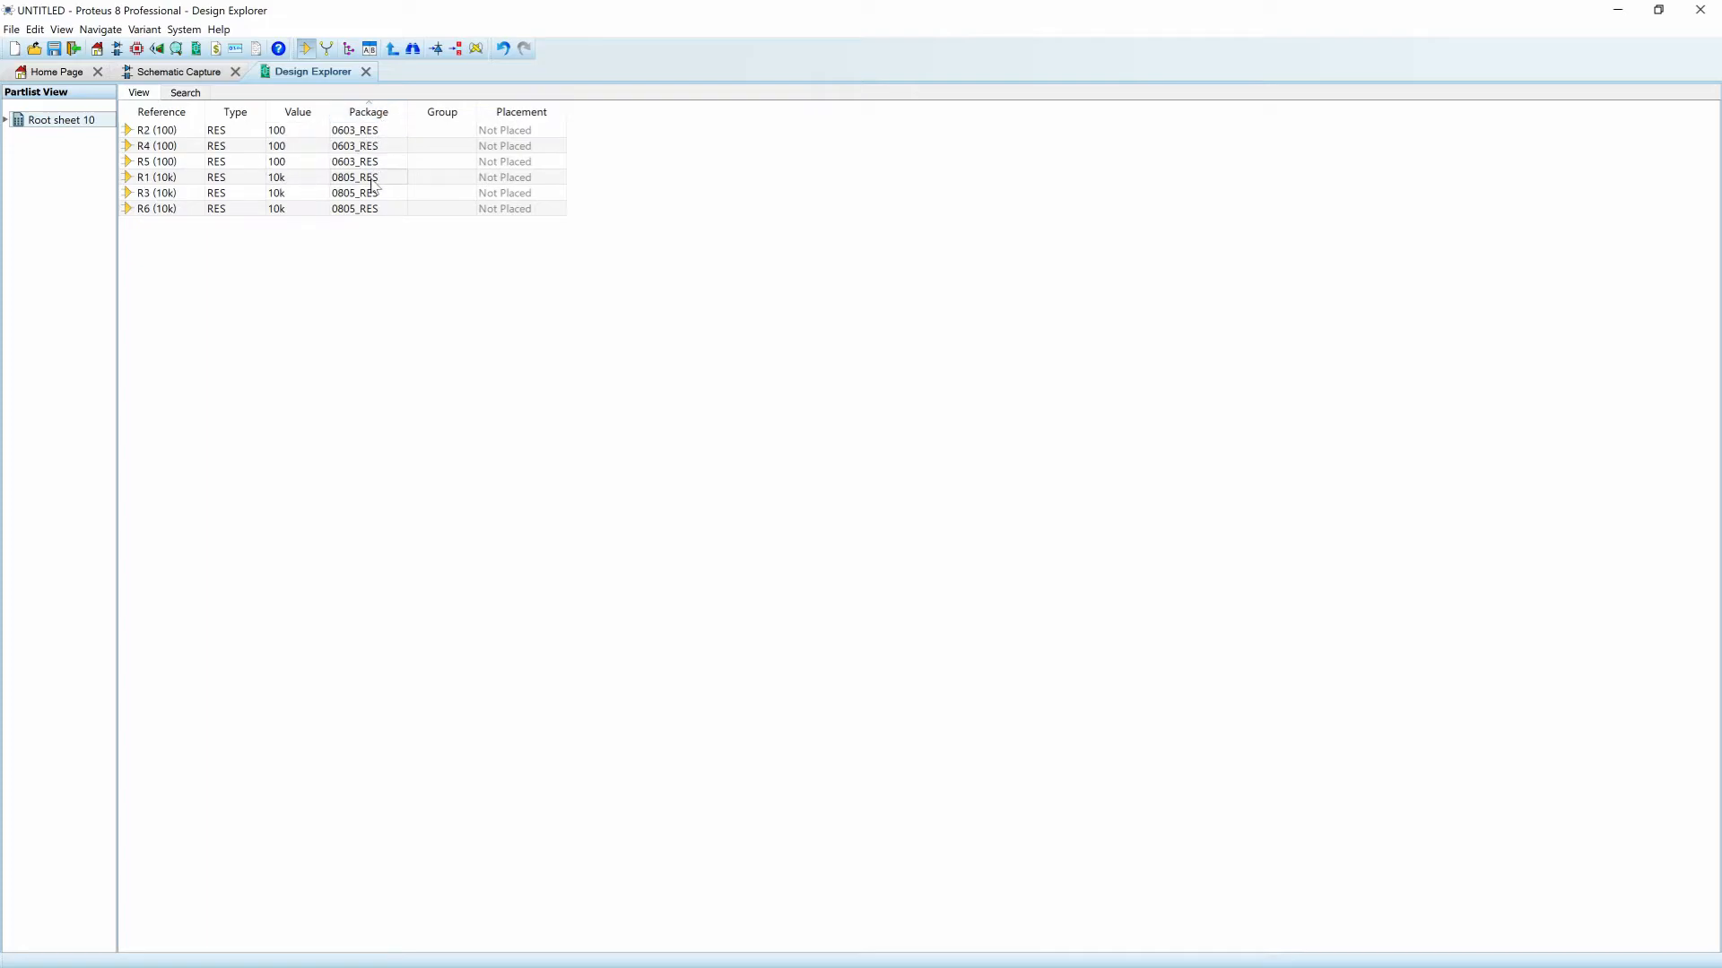
{"action": "left_click", "coordinate": [297, 112]}
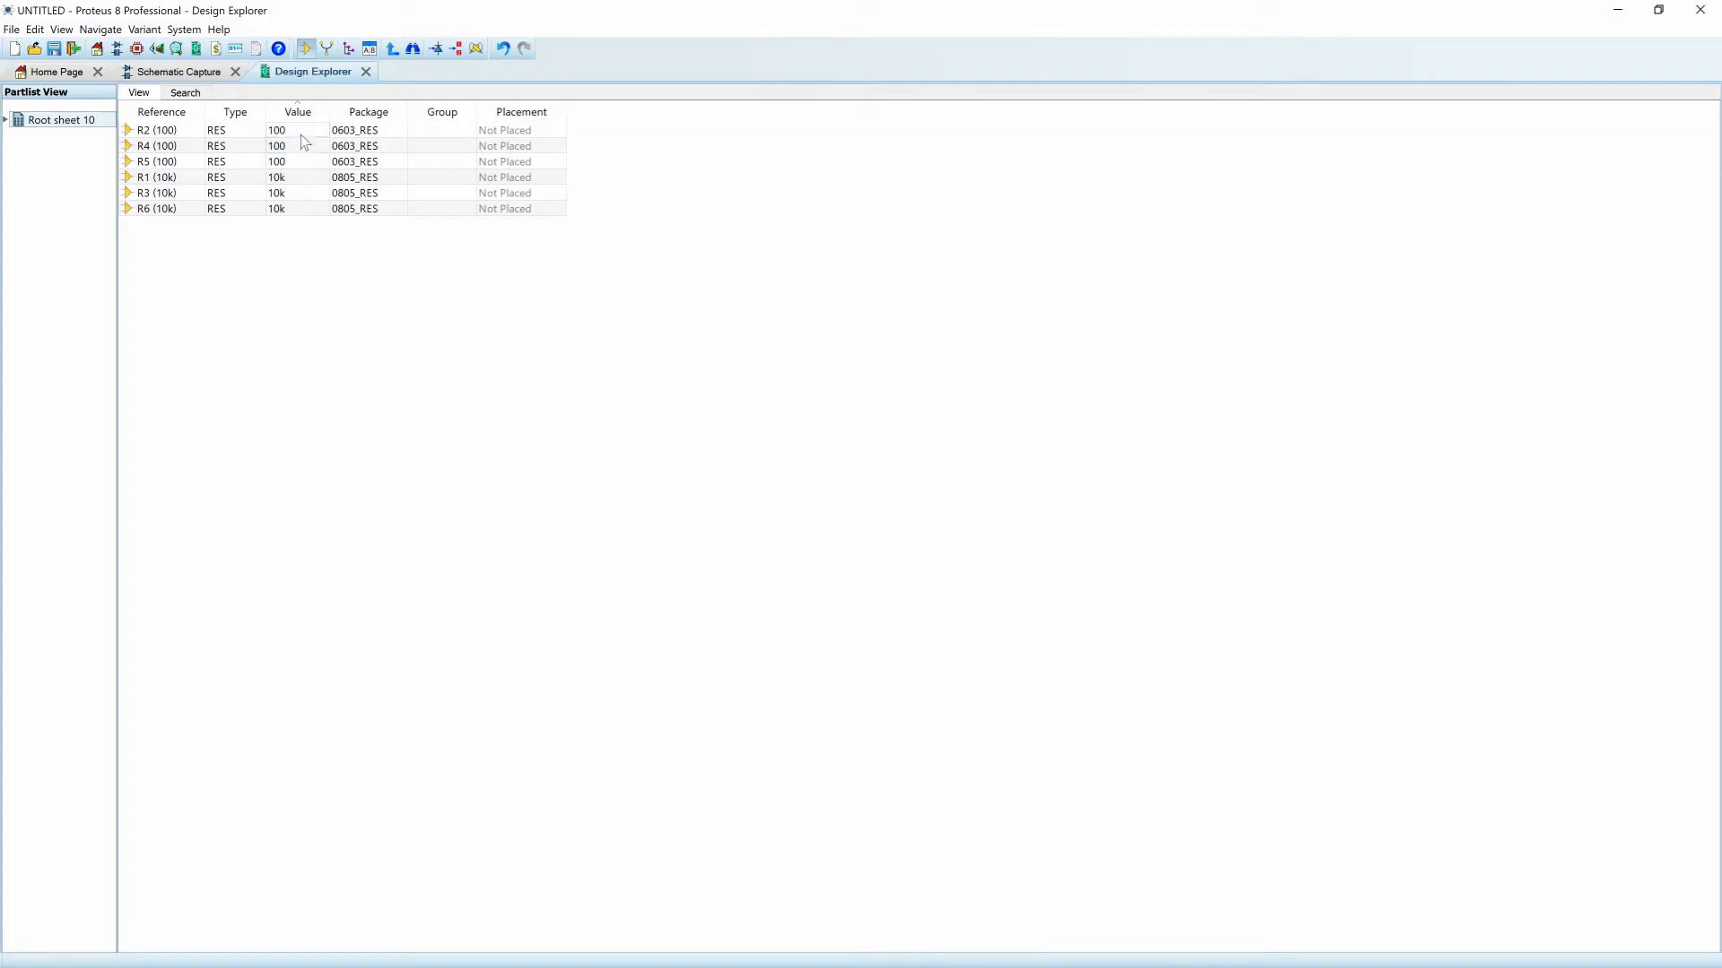
{"action": "double_click", "coordinate": [353, 130]}
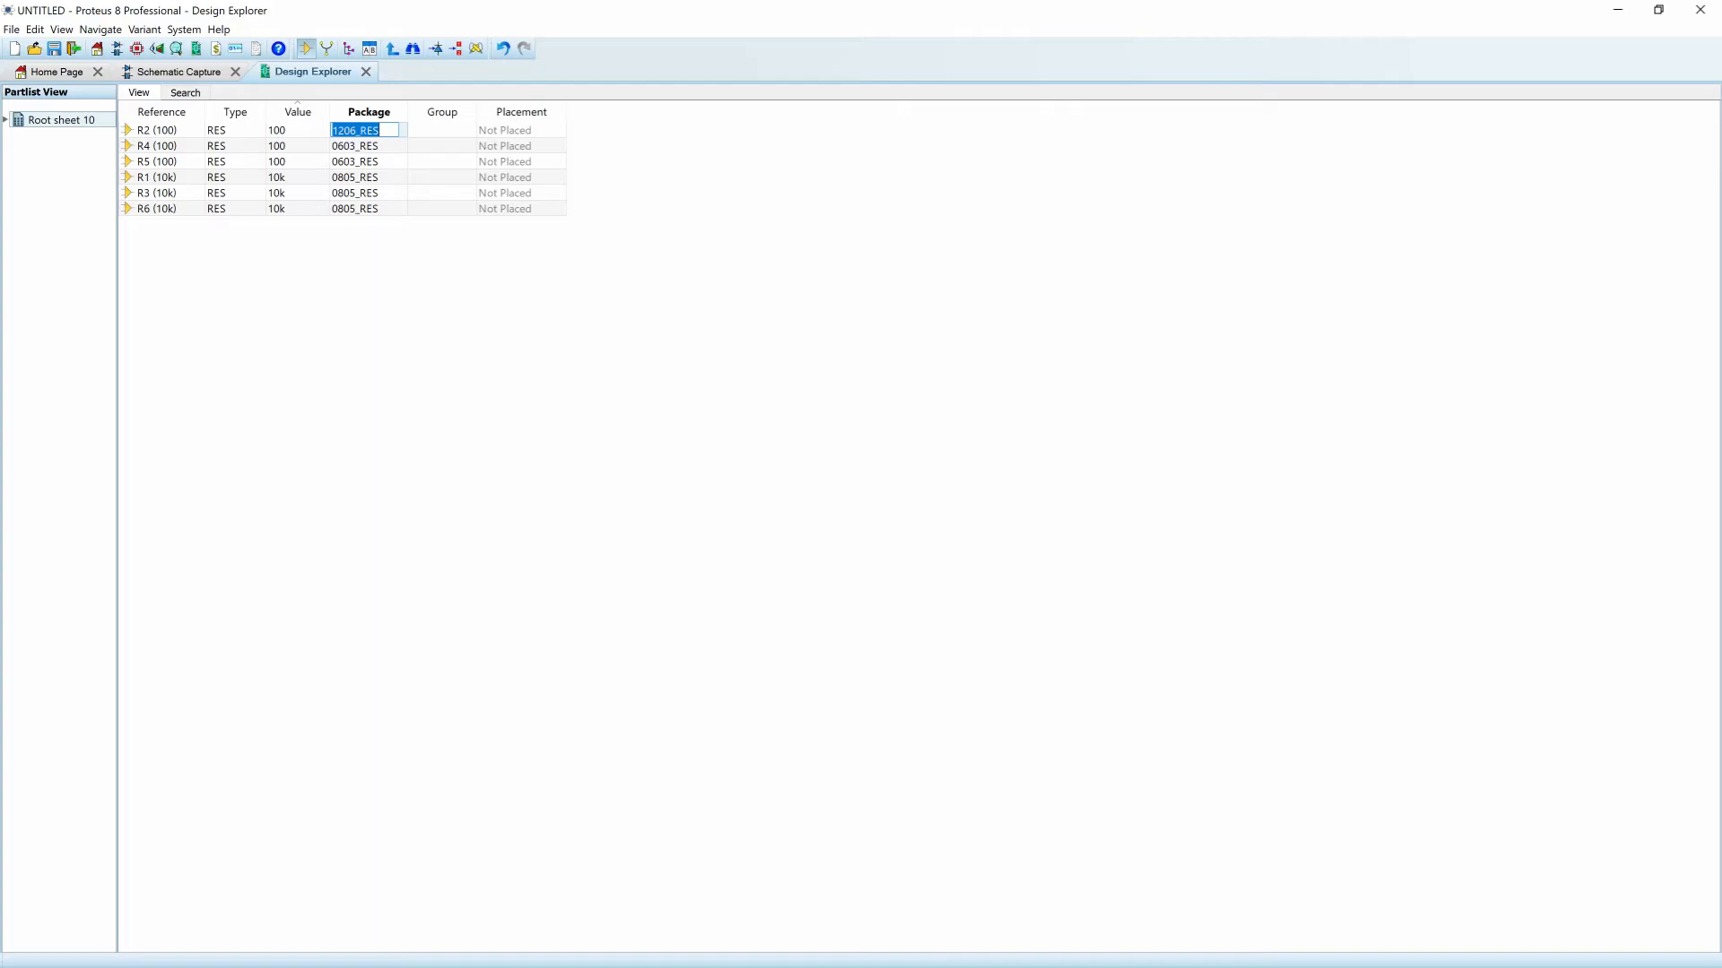
Fill R2's 1206_RES package down to resistors R4 and R5
{"action": "left_click_drag", "start_coordinate": [353, 129], "coordinate": [385, 161]}
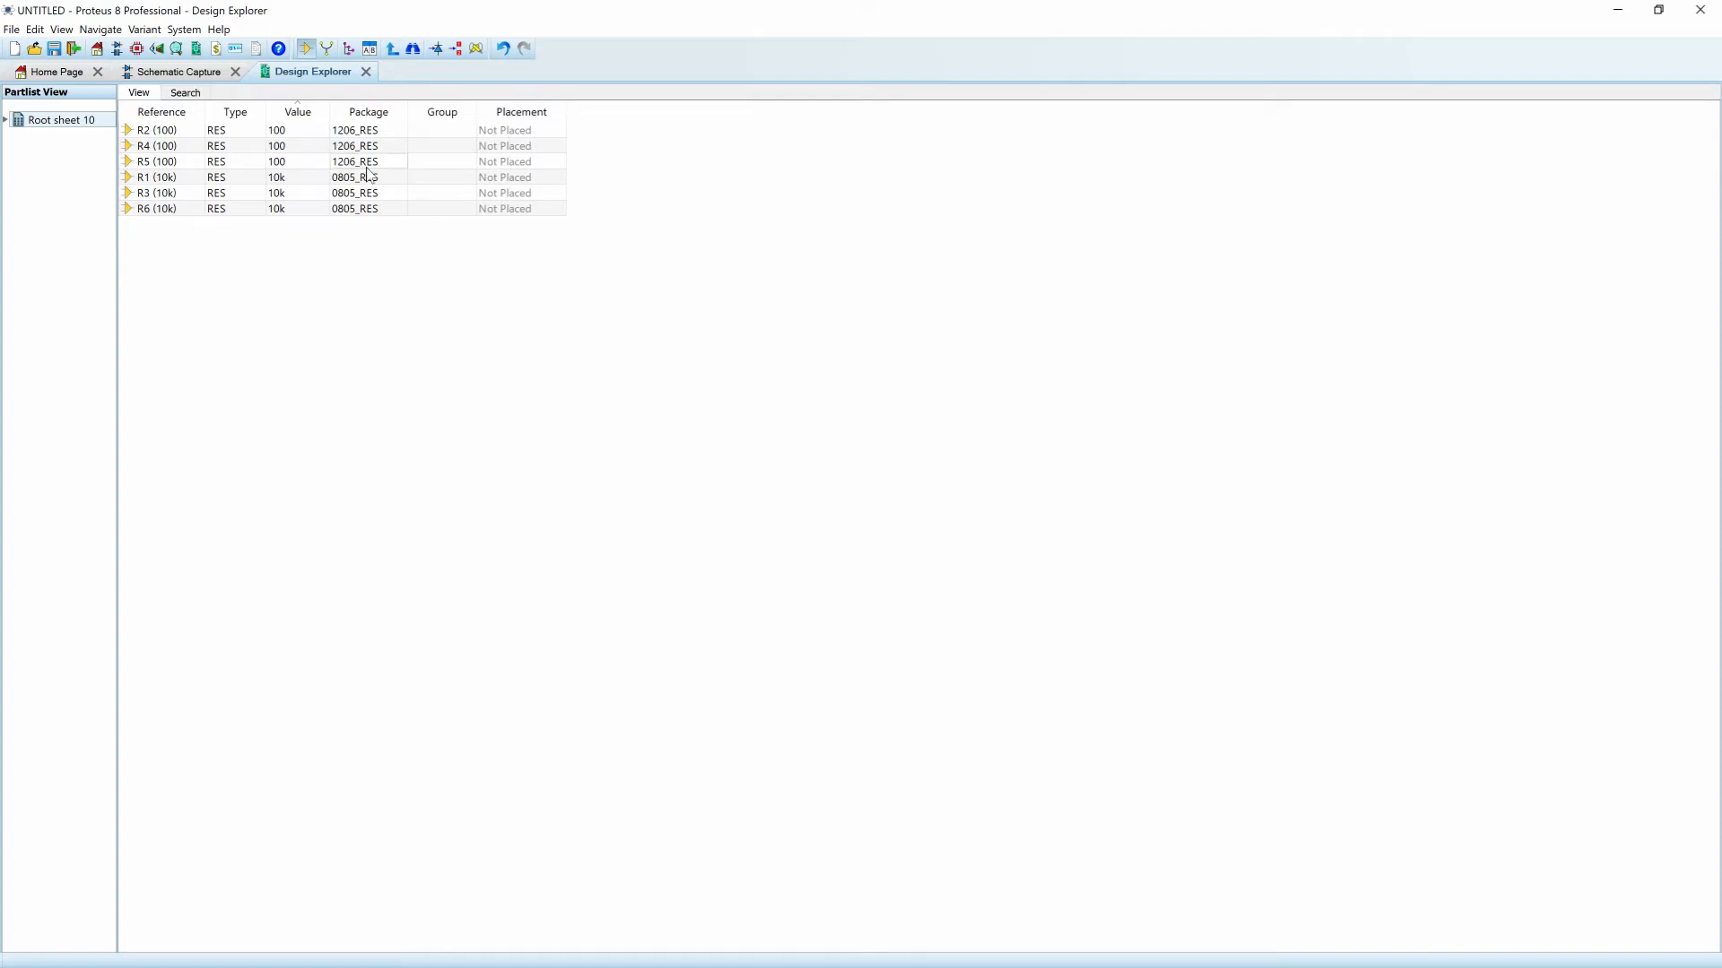
{"action": "mouse_move", "coordinate": [396, 165]}
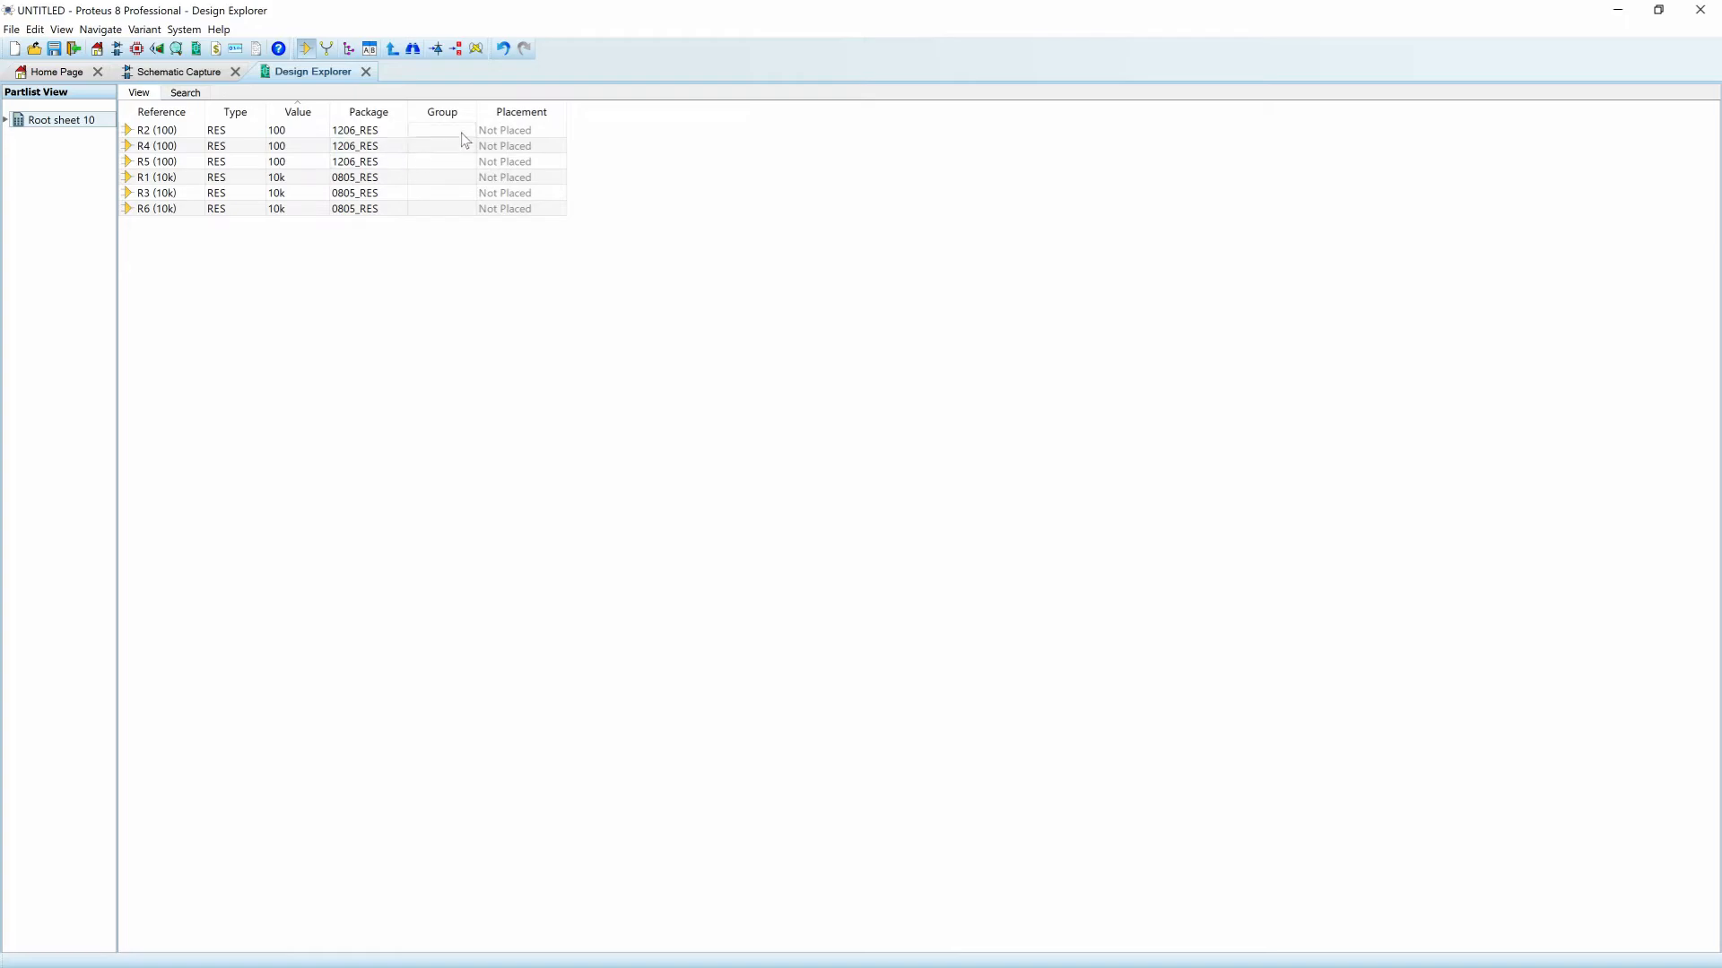
{"action": "mouse_move", "coordinate": [445, 166]}
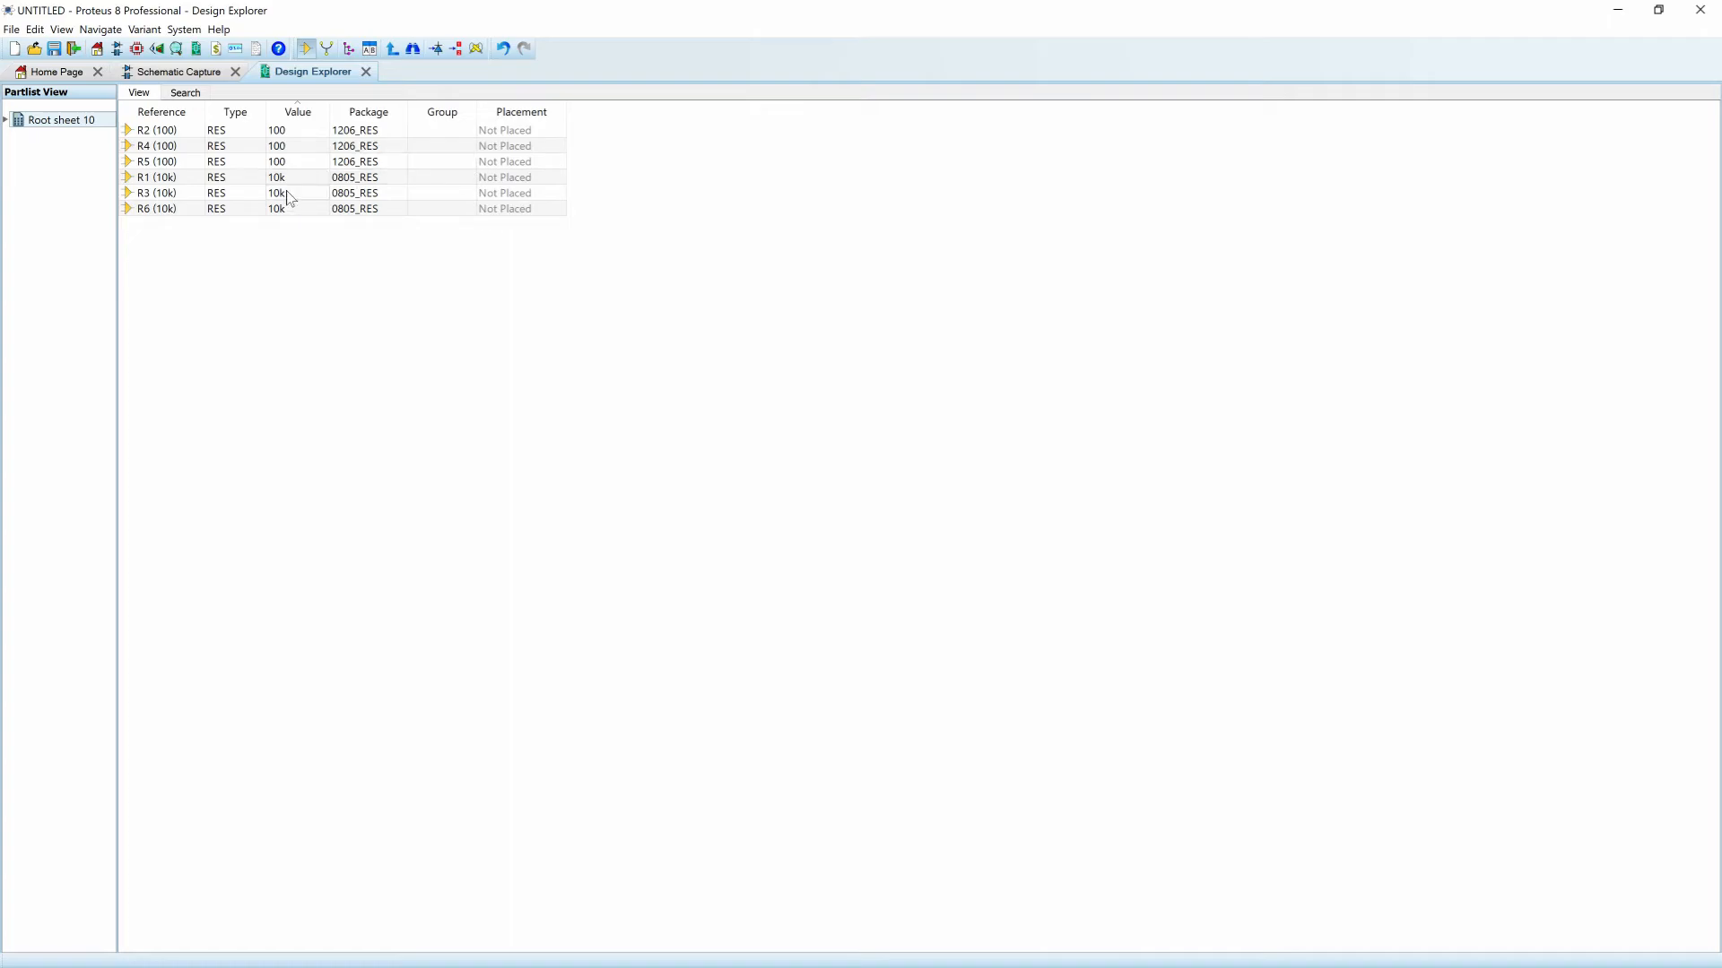
On the schematic, confirm R4 shows package 1206 and R1 shows 0805
{"action": "left_click", "coordinate": [181, 70]}
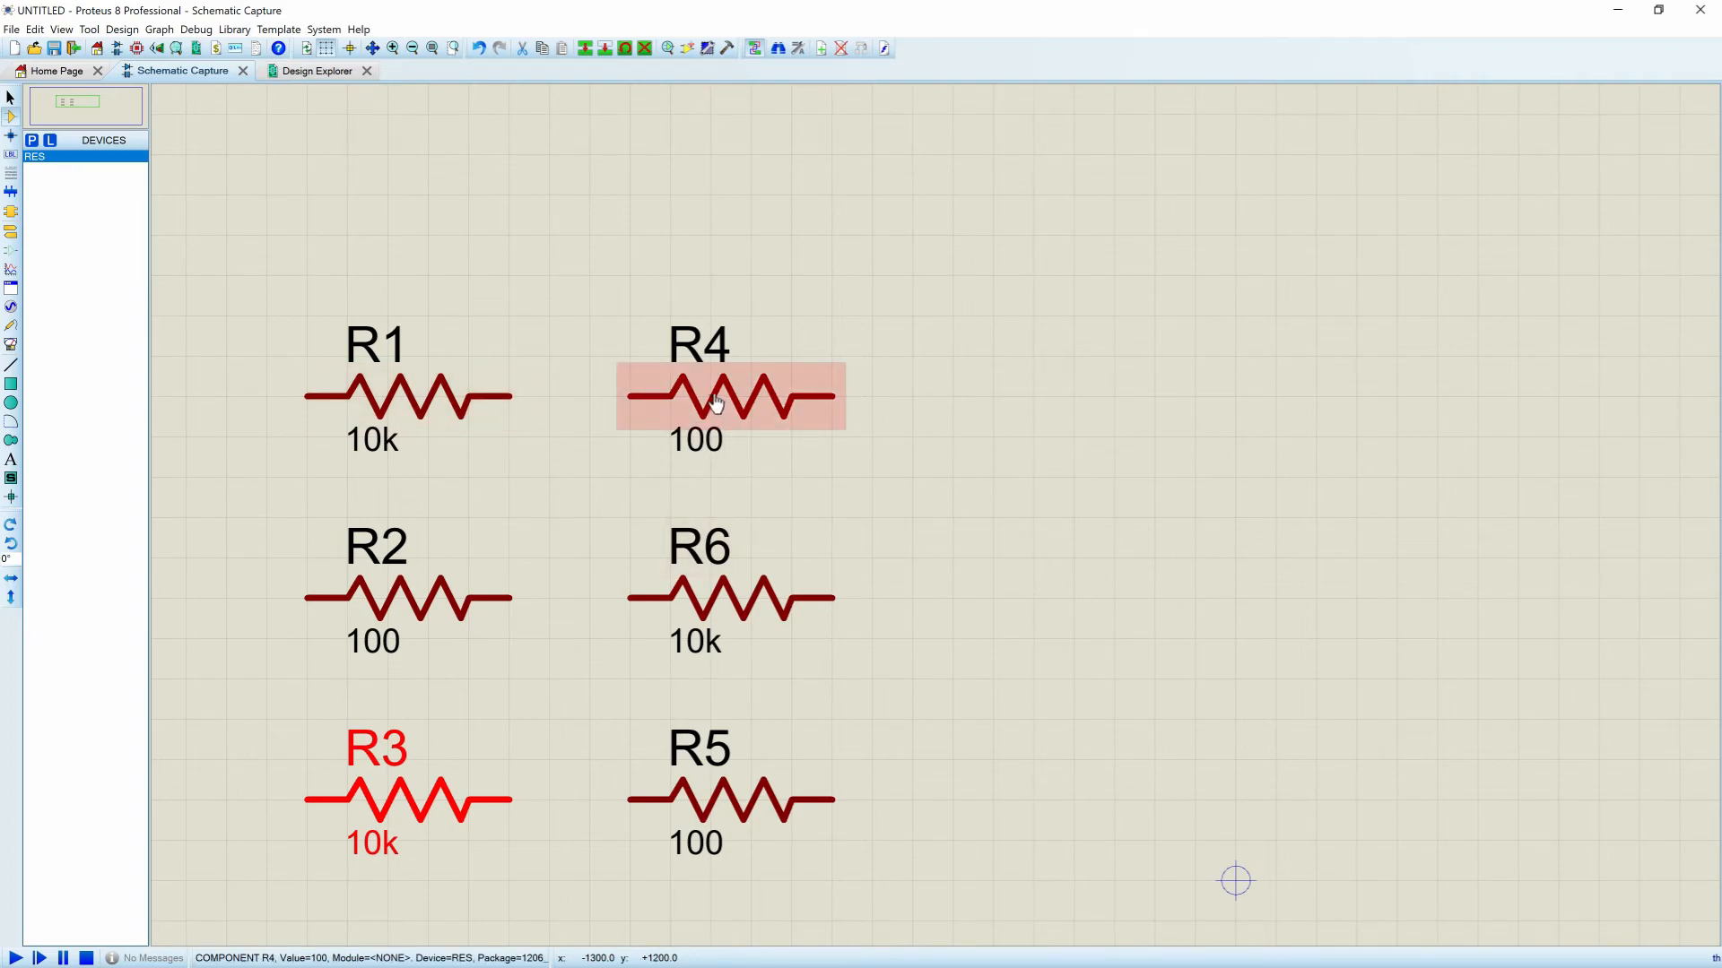
{"action": "double_click", "coordinate": [729, 398]}
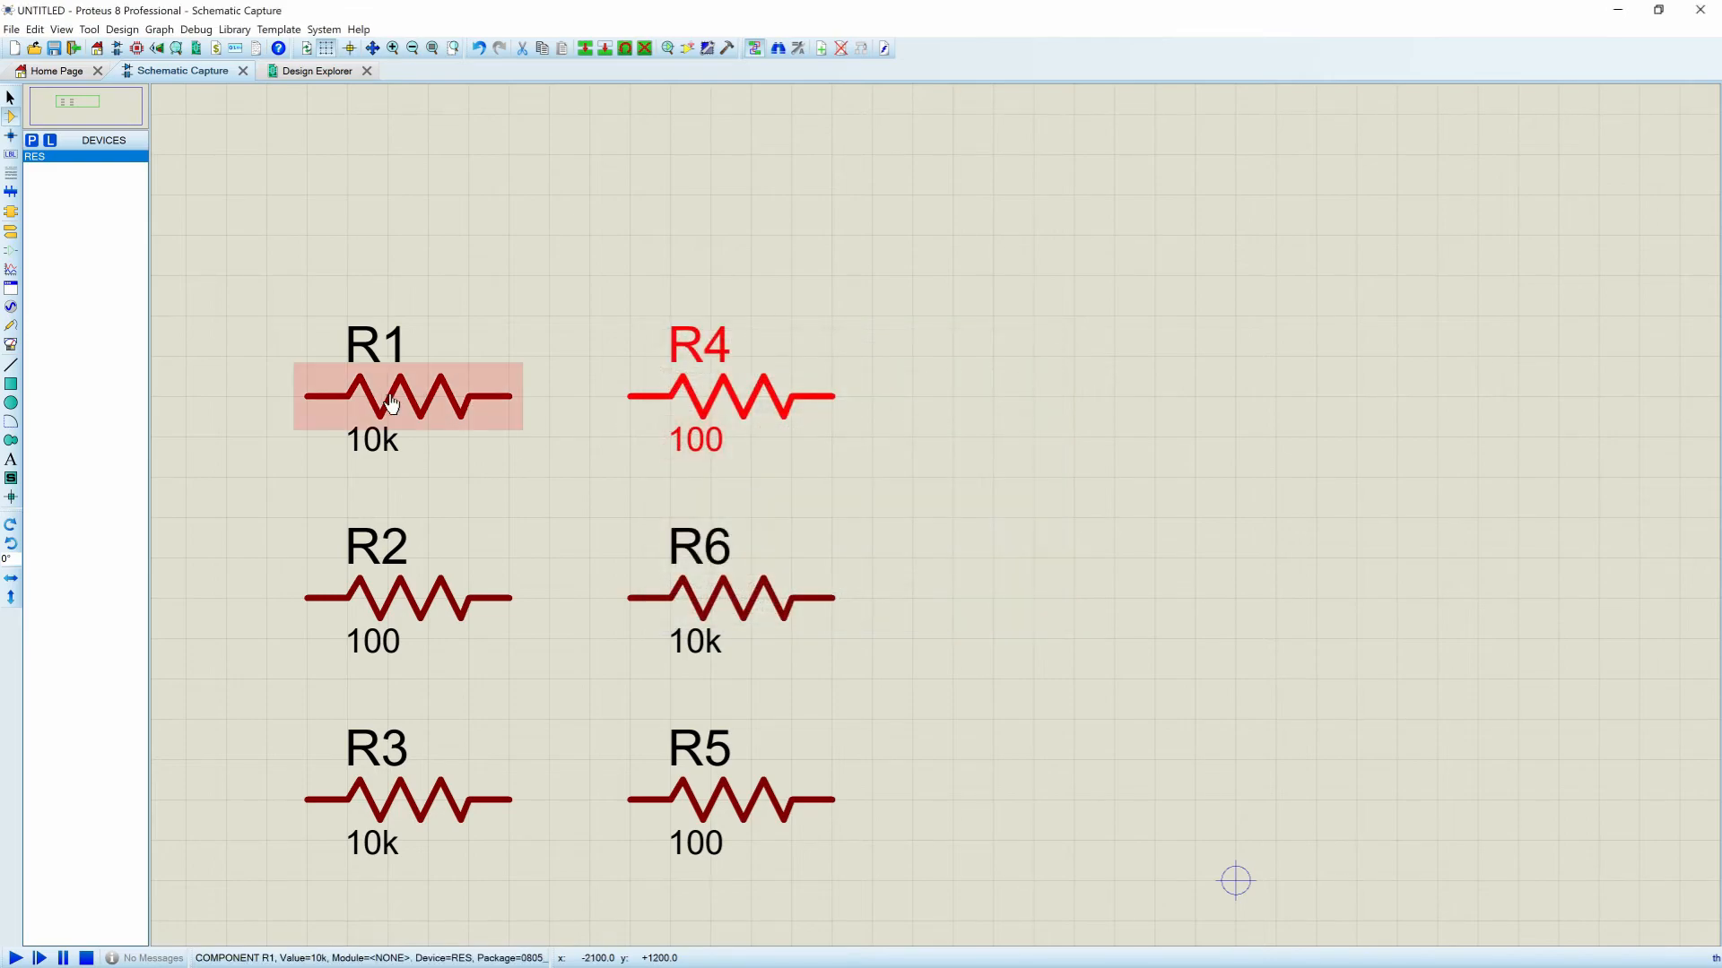
{"action": "double_click", "coordinate": [390, 398]}
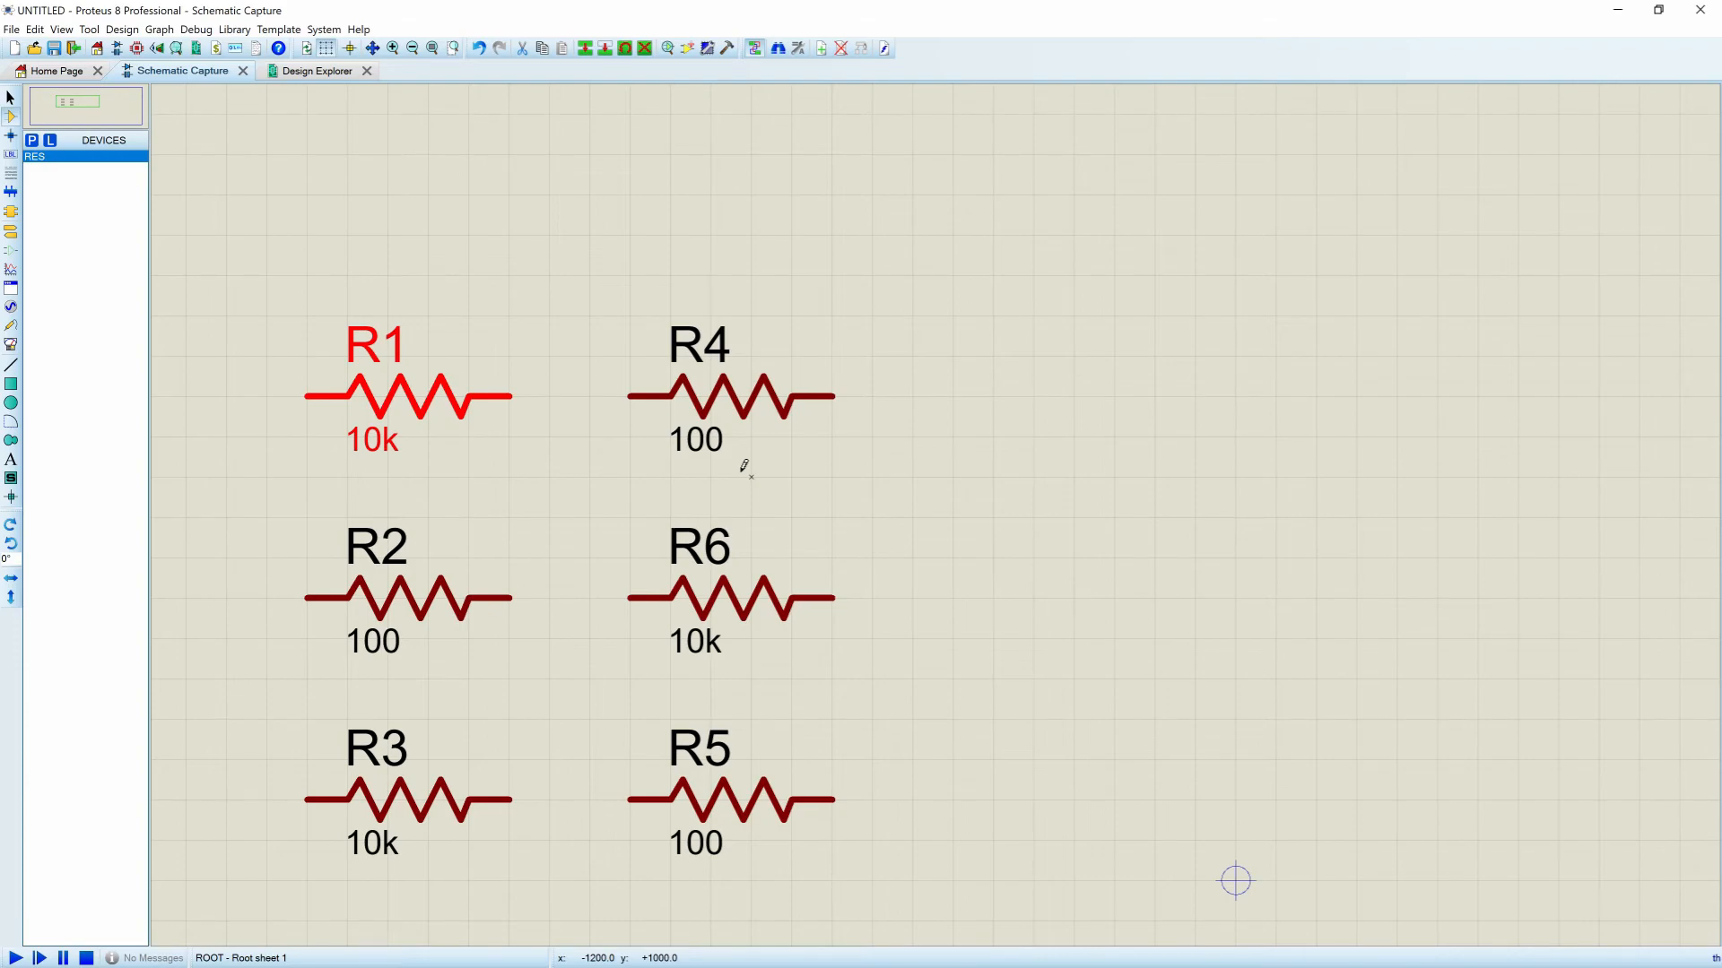
{"action": "left_click", "coordinate": [1658, 10]}
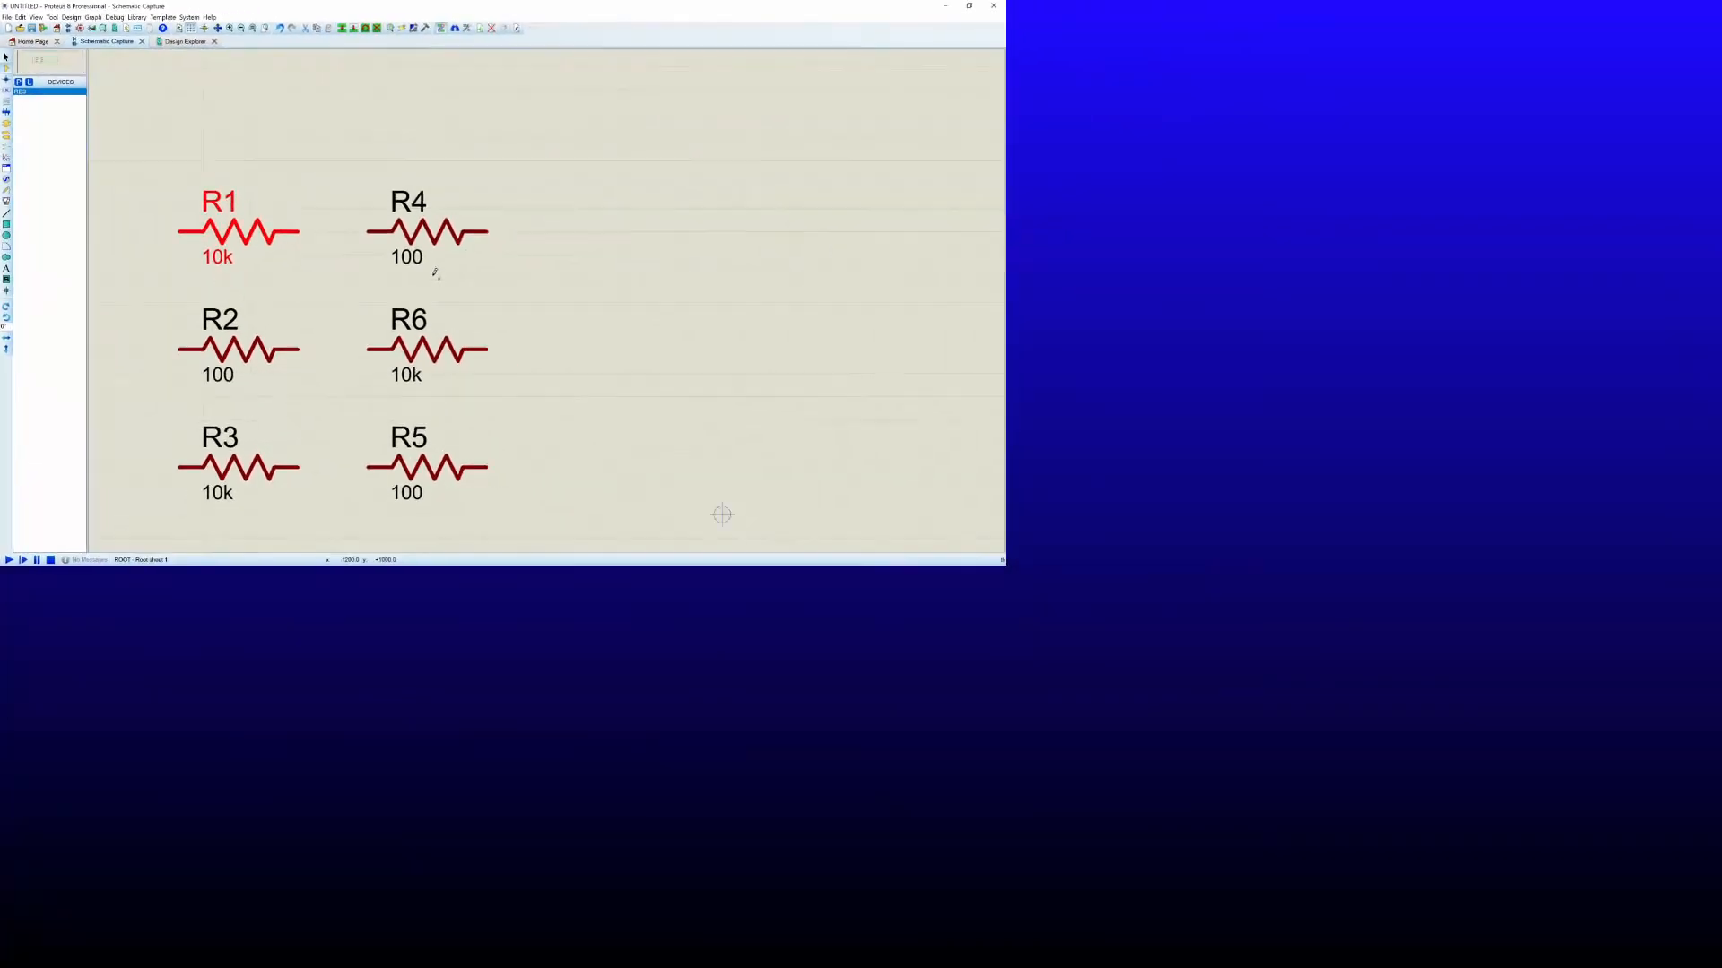